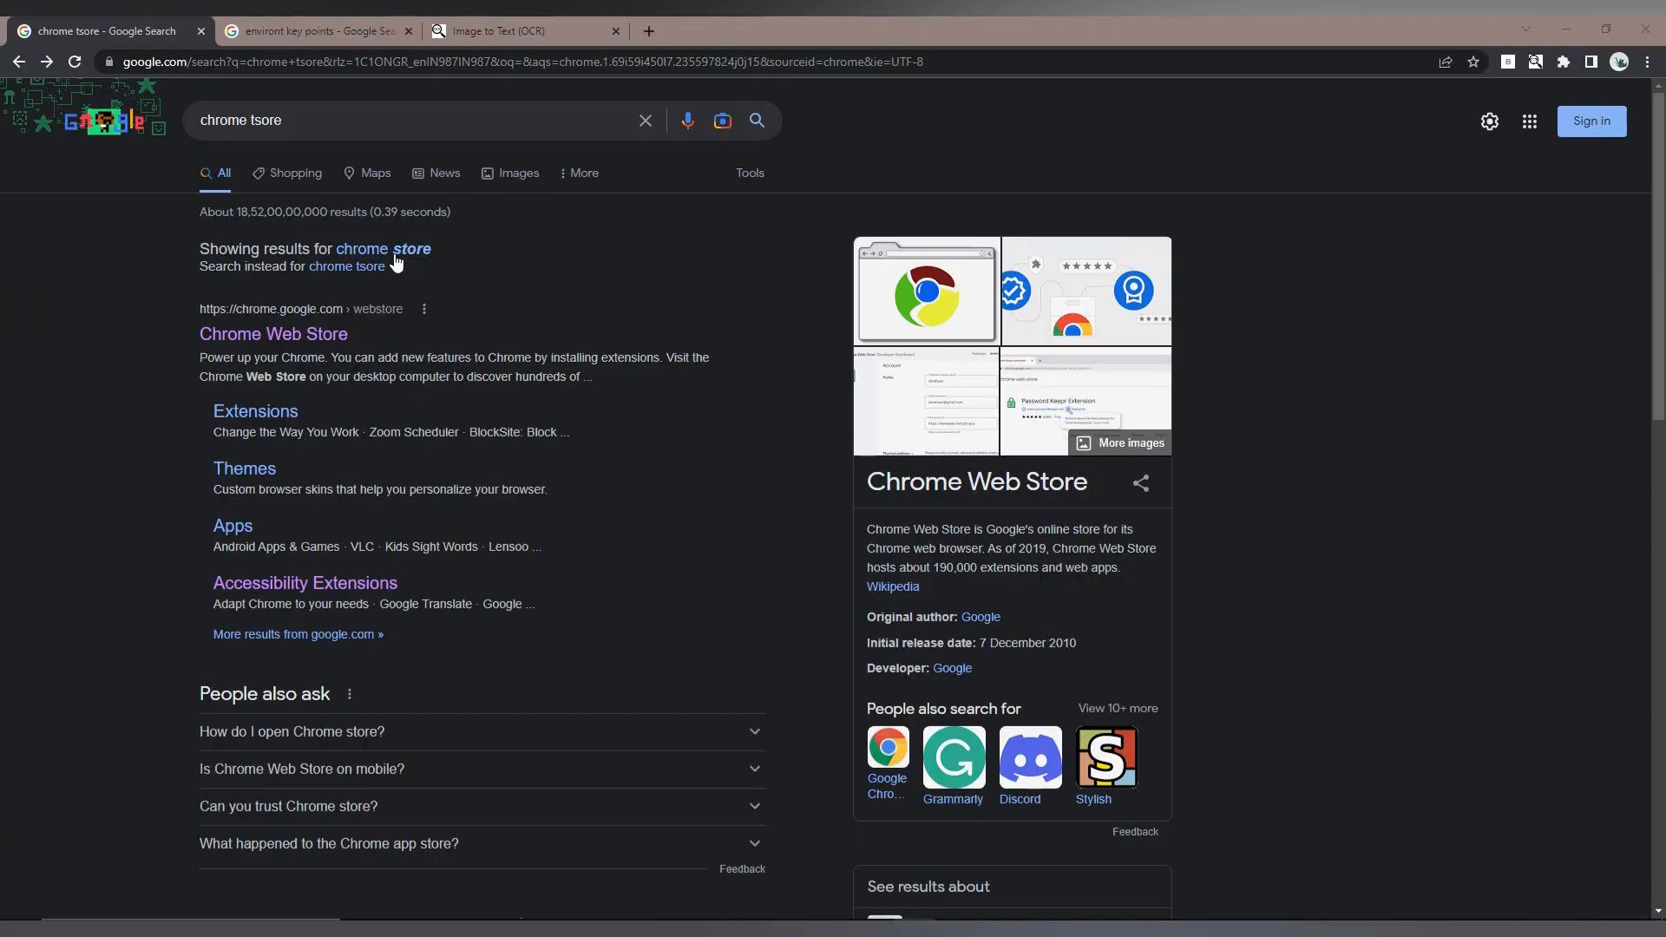
Step: Accept the 'chrome store' correction and go to the Chrome Web Store from the results
{"action": "left_click", "coordinate": [382, 251]}
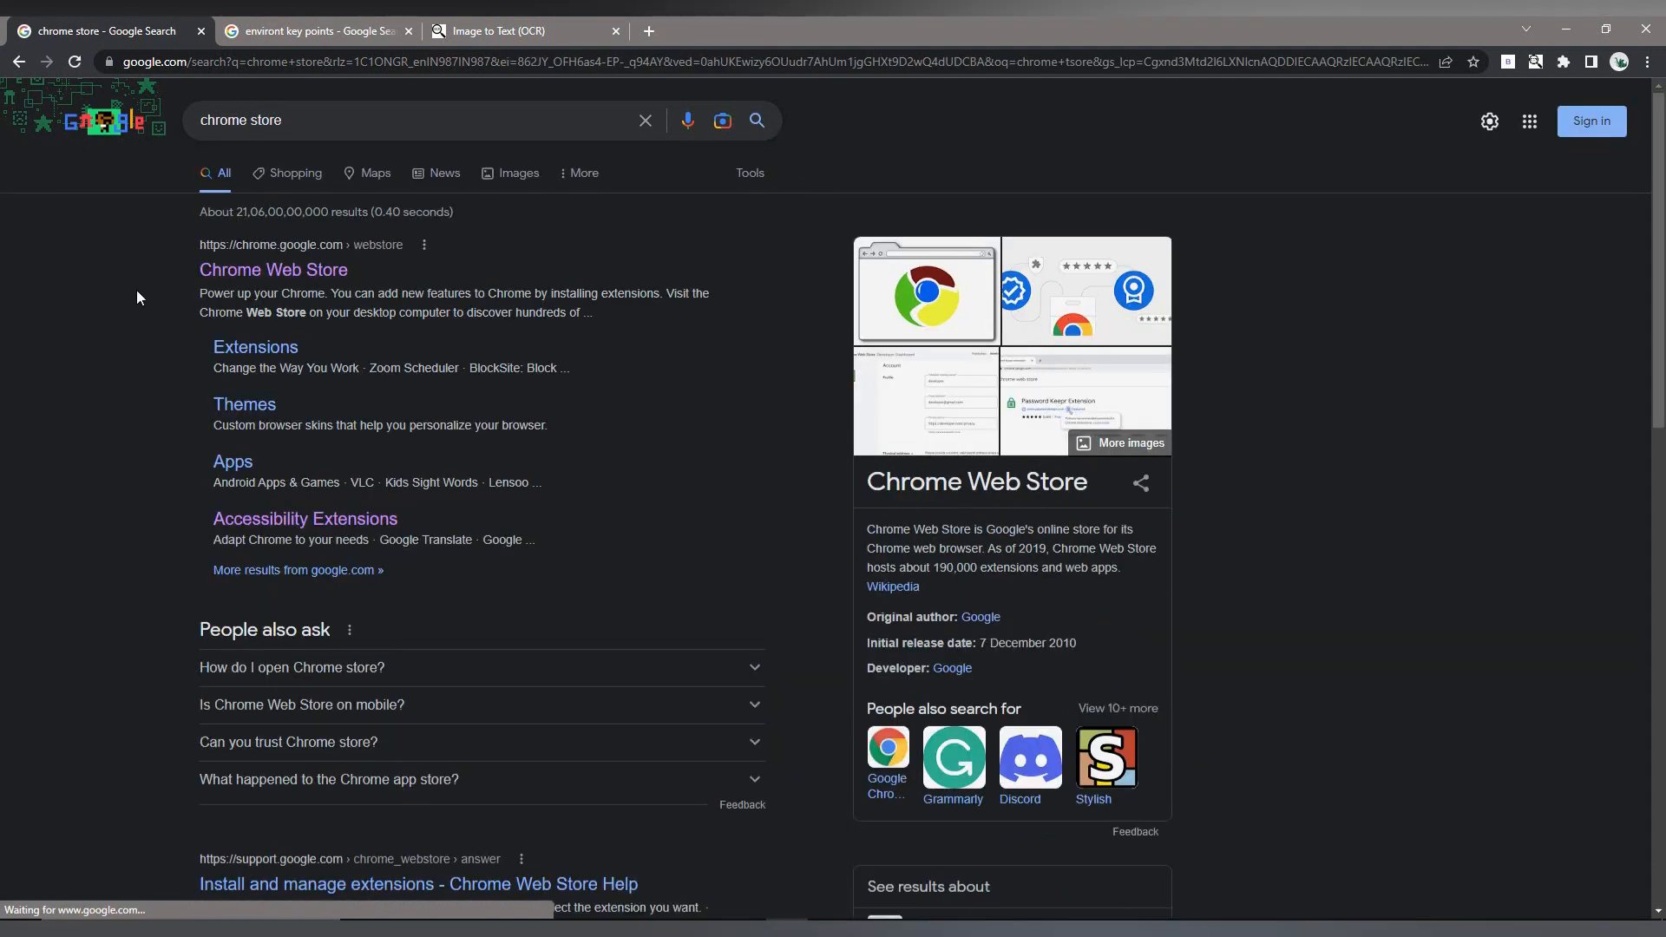
{"action": "left_click", "coordinate": [273, 269]}
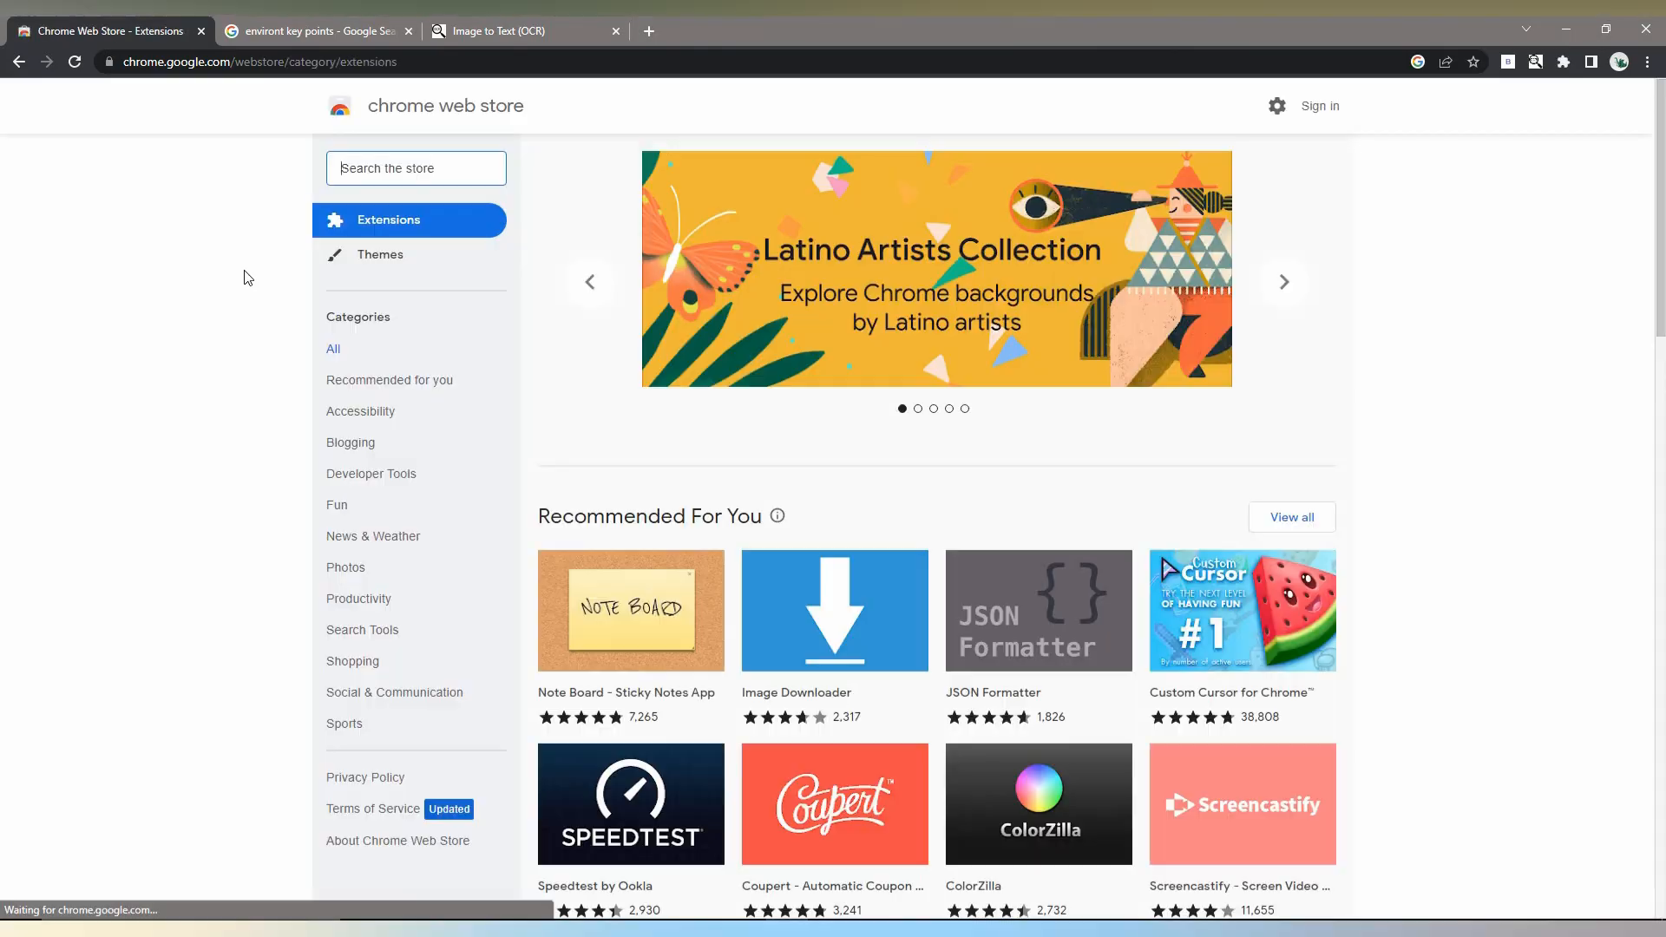
Step: Search the store's extensions for 'image to text'
{"action": "left_click", "coordinate": [415, 168]}
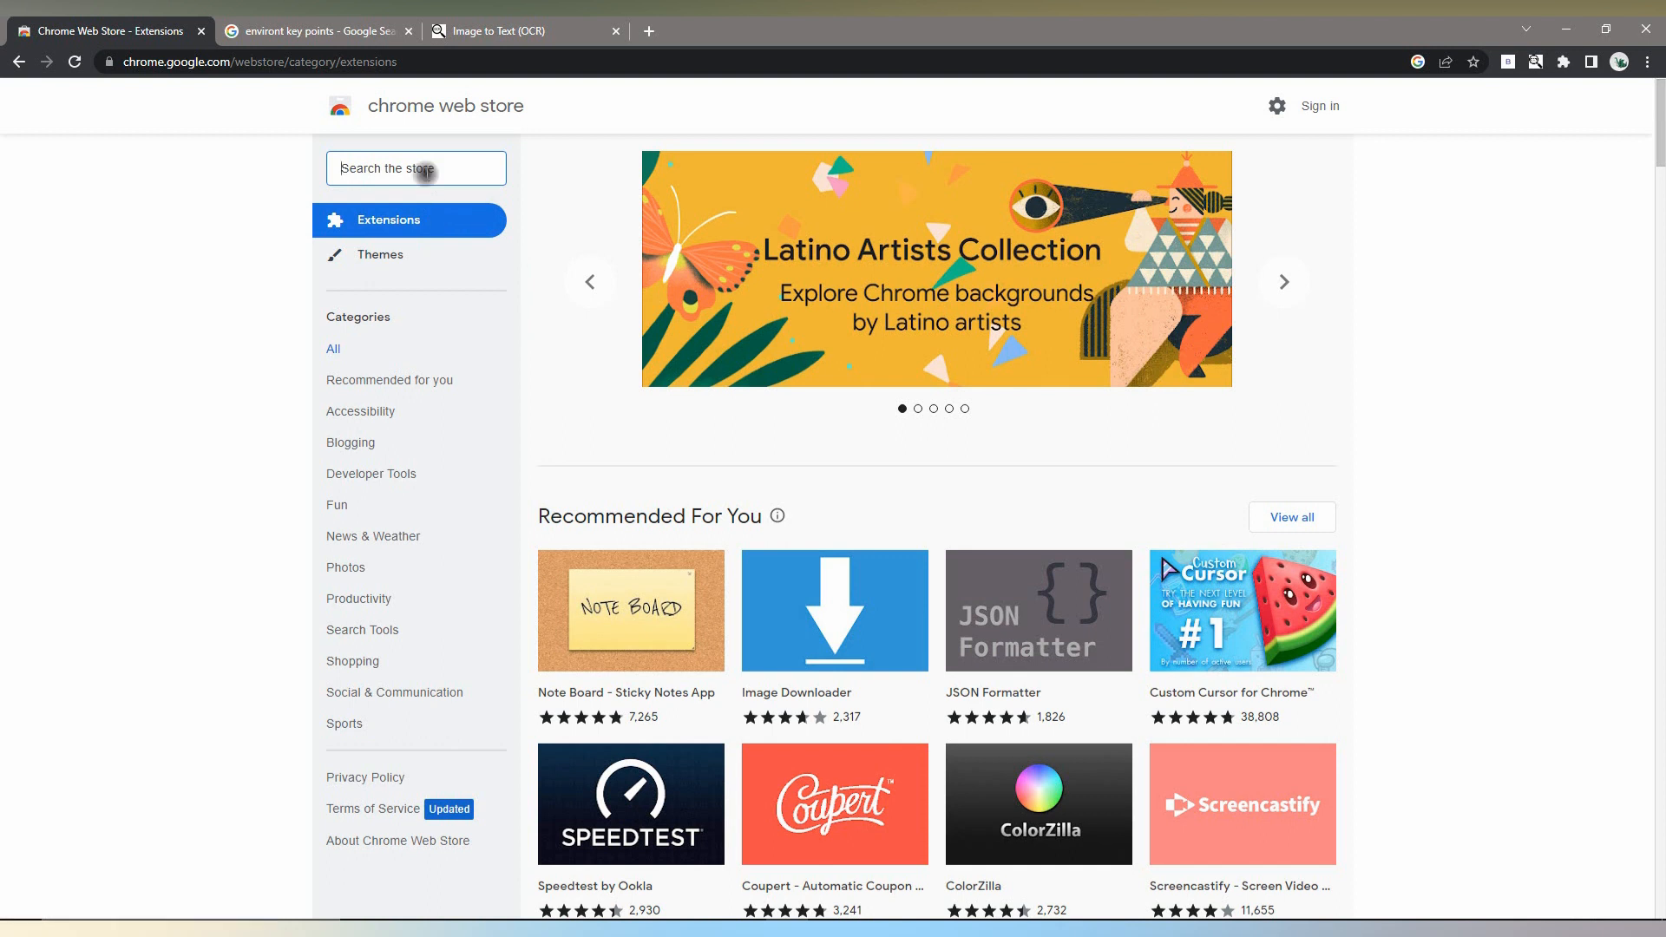
{"action": "type", "text": "i"}
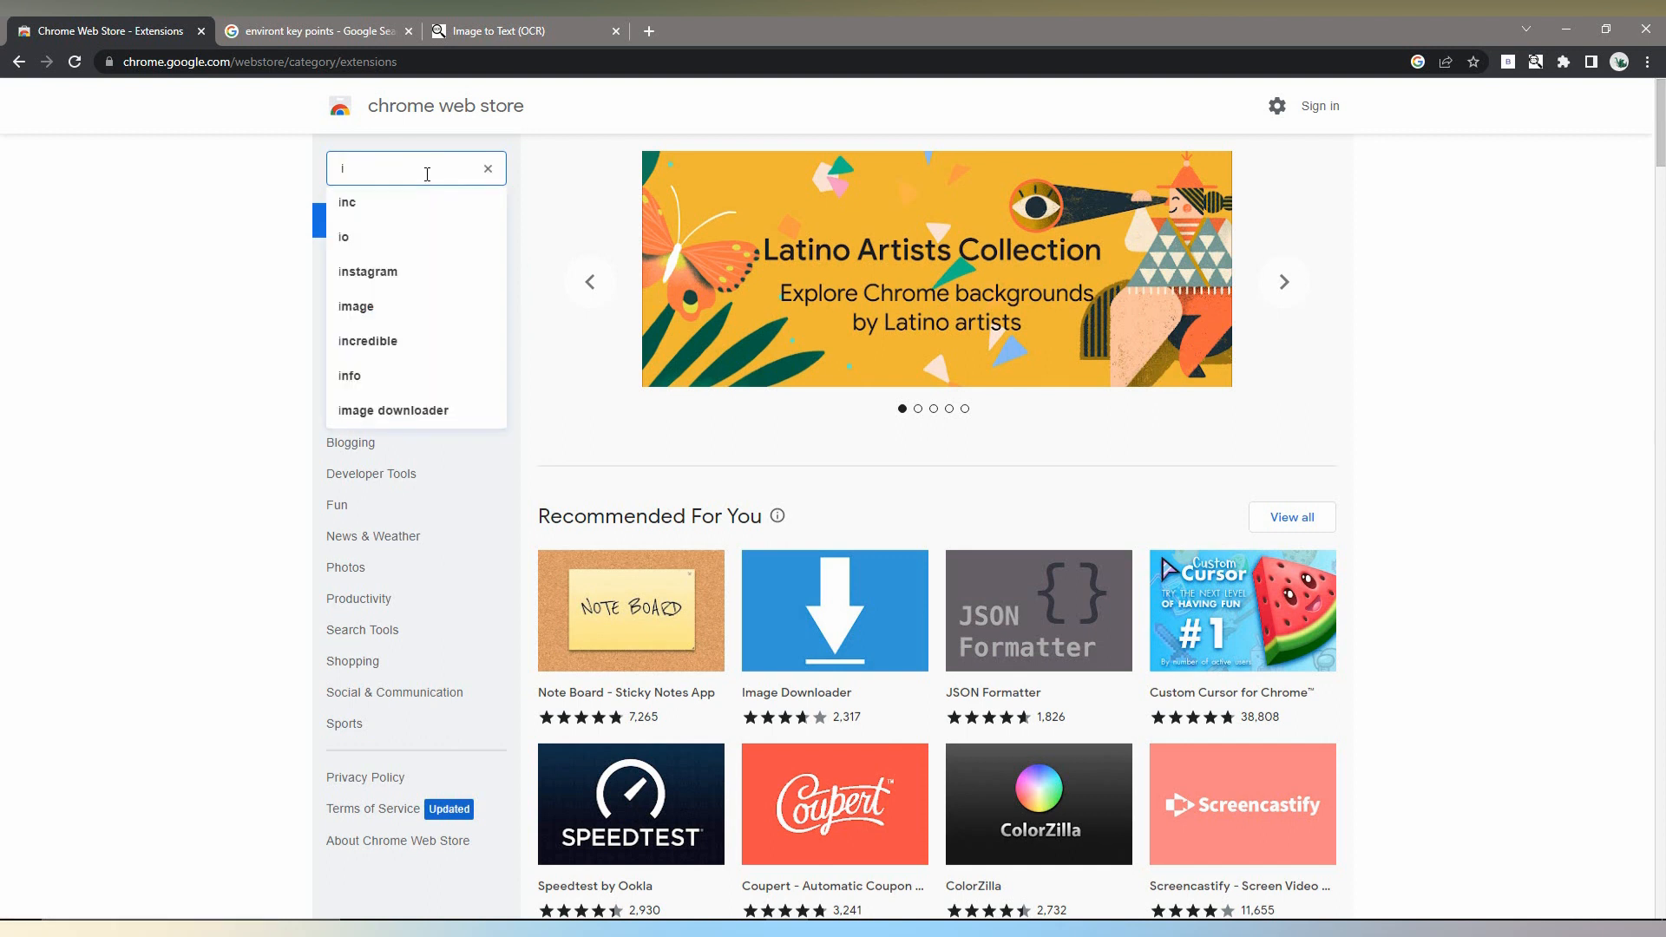
{"action": "type", "text": "mage to text"}
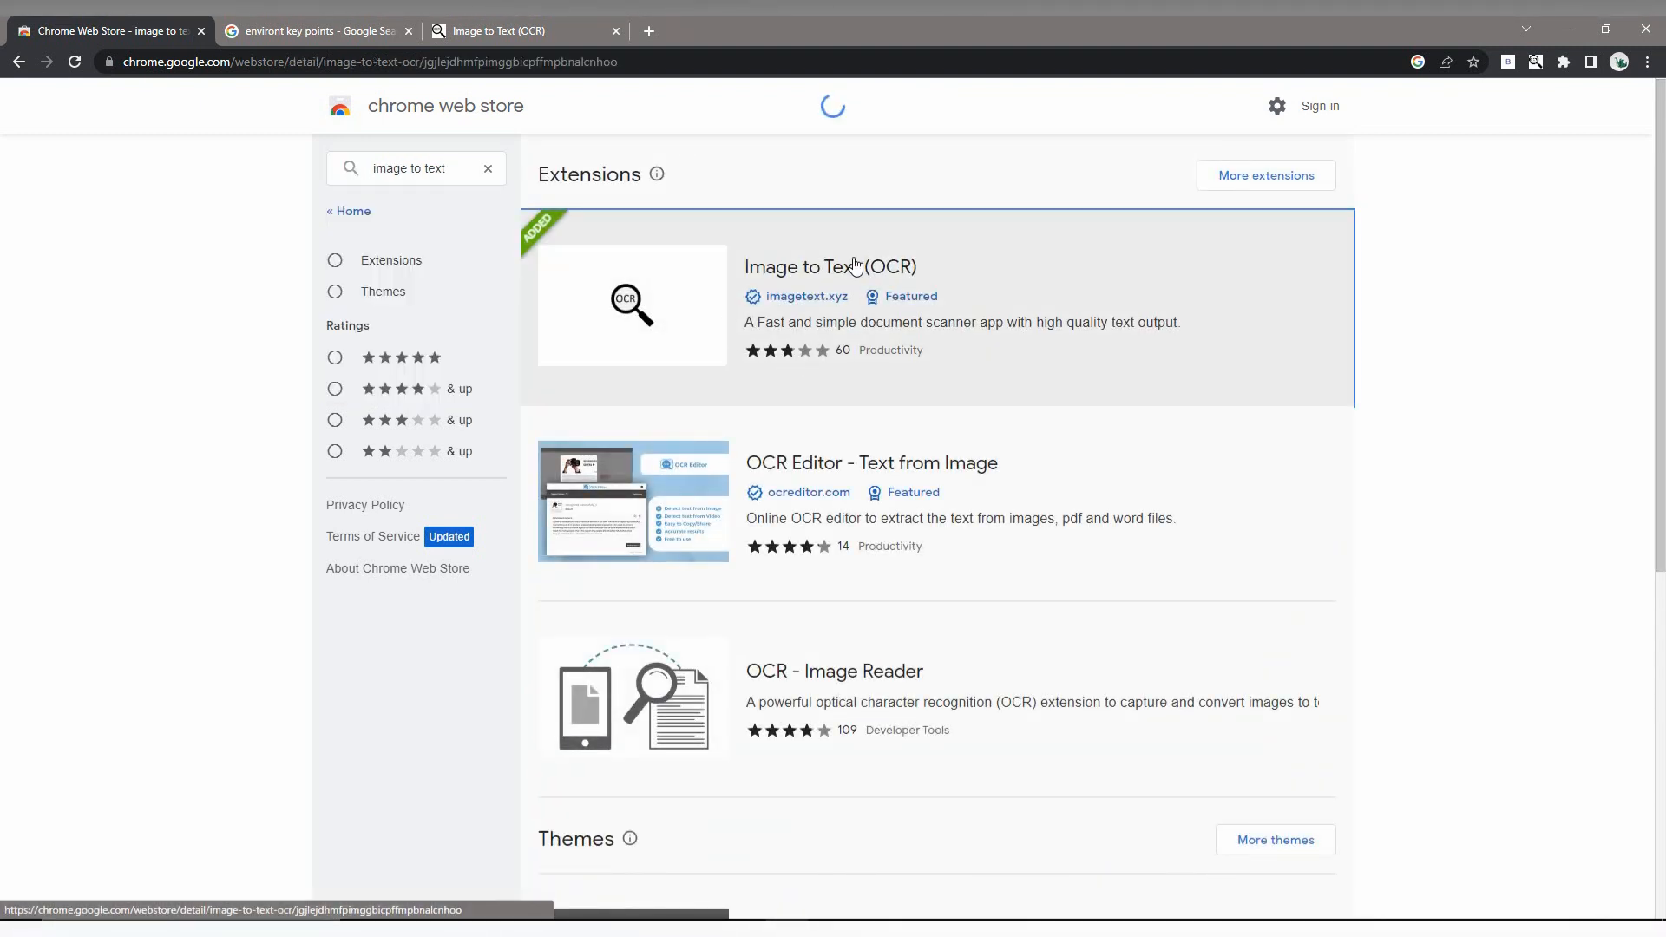
Step: View the Image to Text (OCR) listing with its 40,000+ users figure, then return to the environment key points image results
{"action": "left_click", "coordinate": [829, 267]}
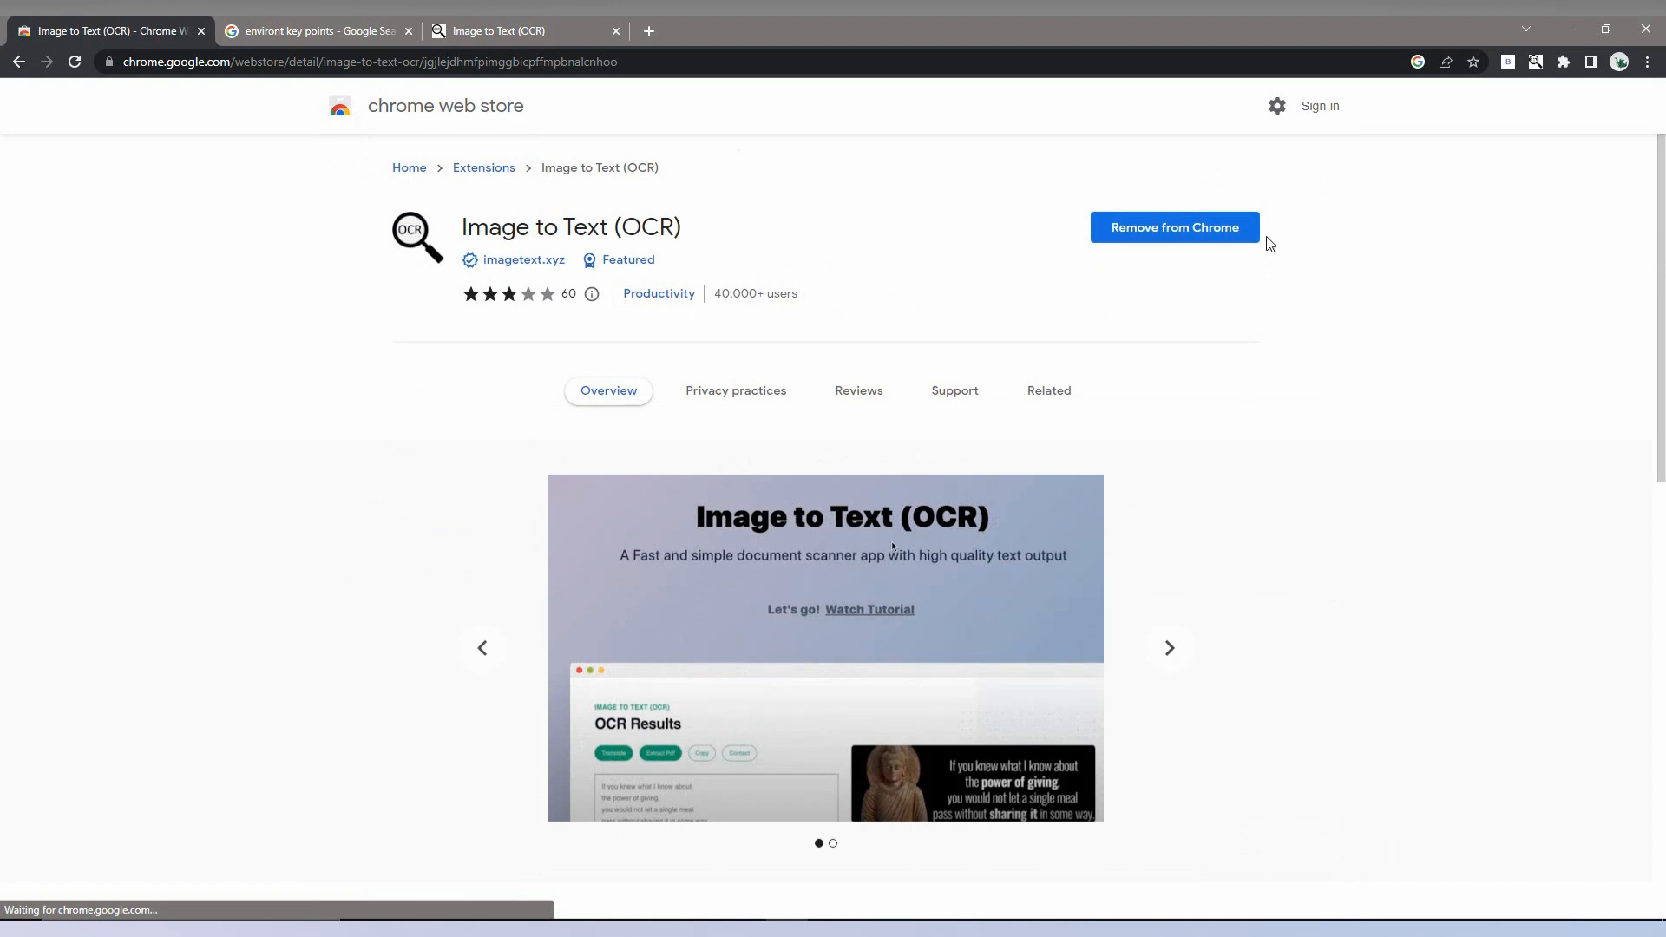
{"action": "mouse_move", "coordinate": [715, 290]}
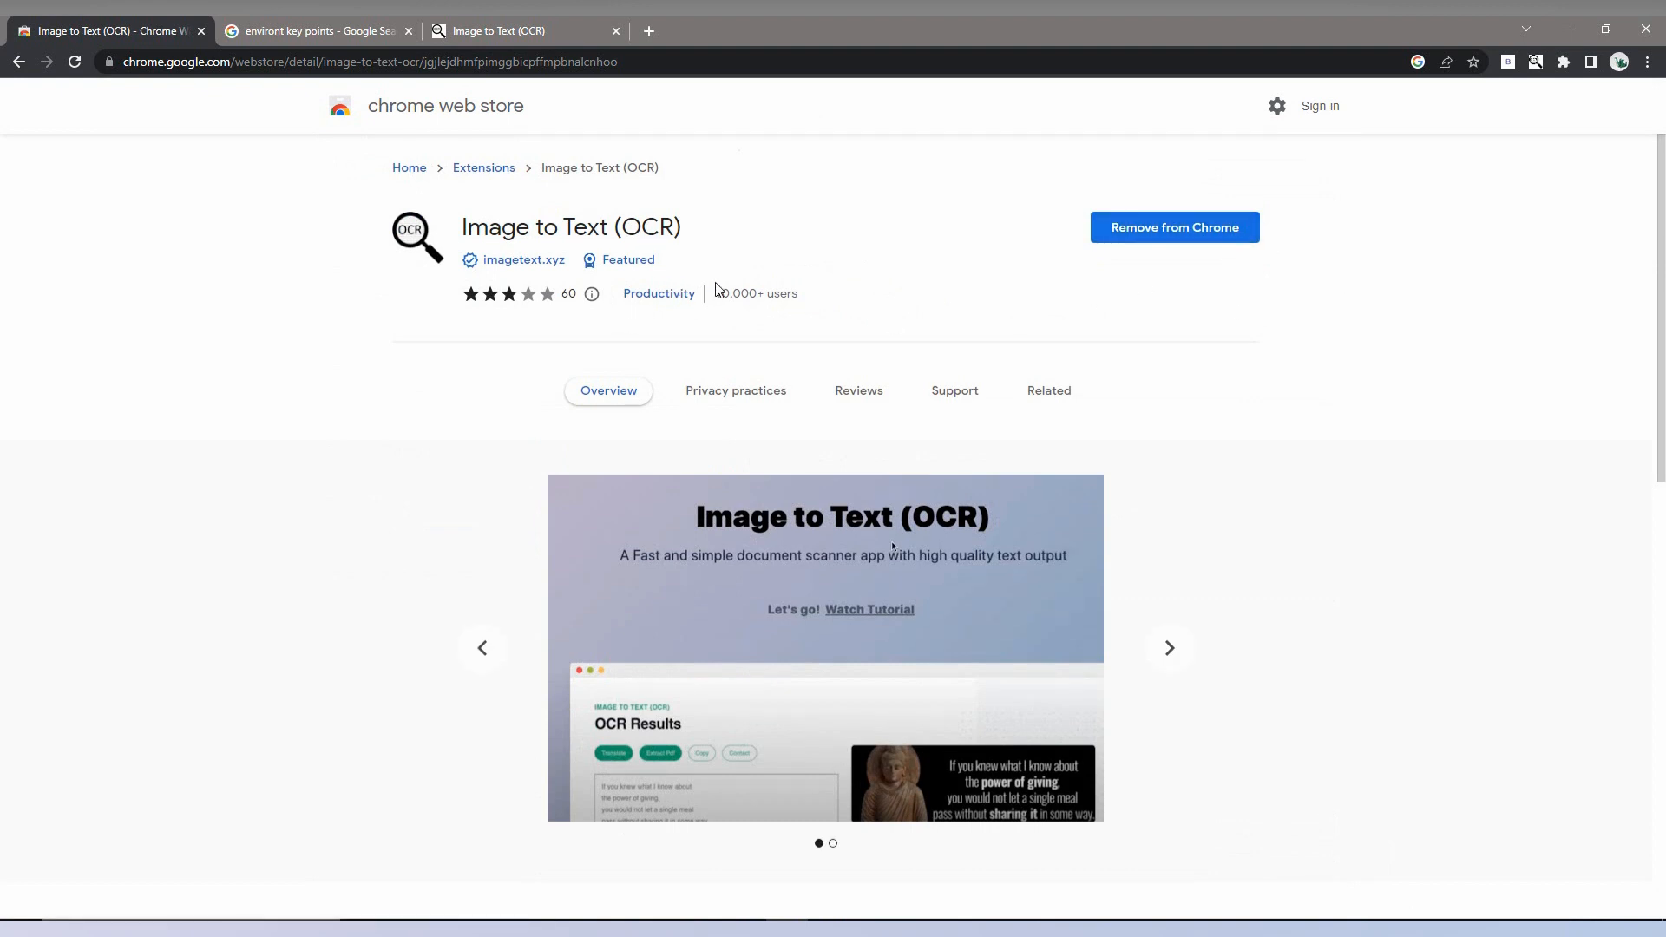
{"action": "double_click", "coordinate": [755, 294]}
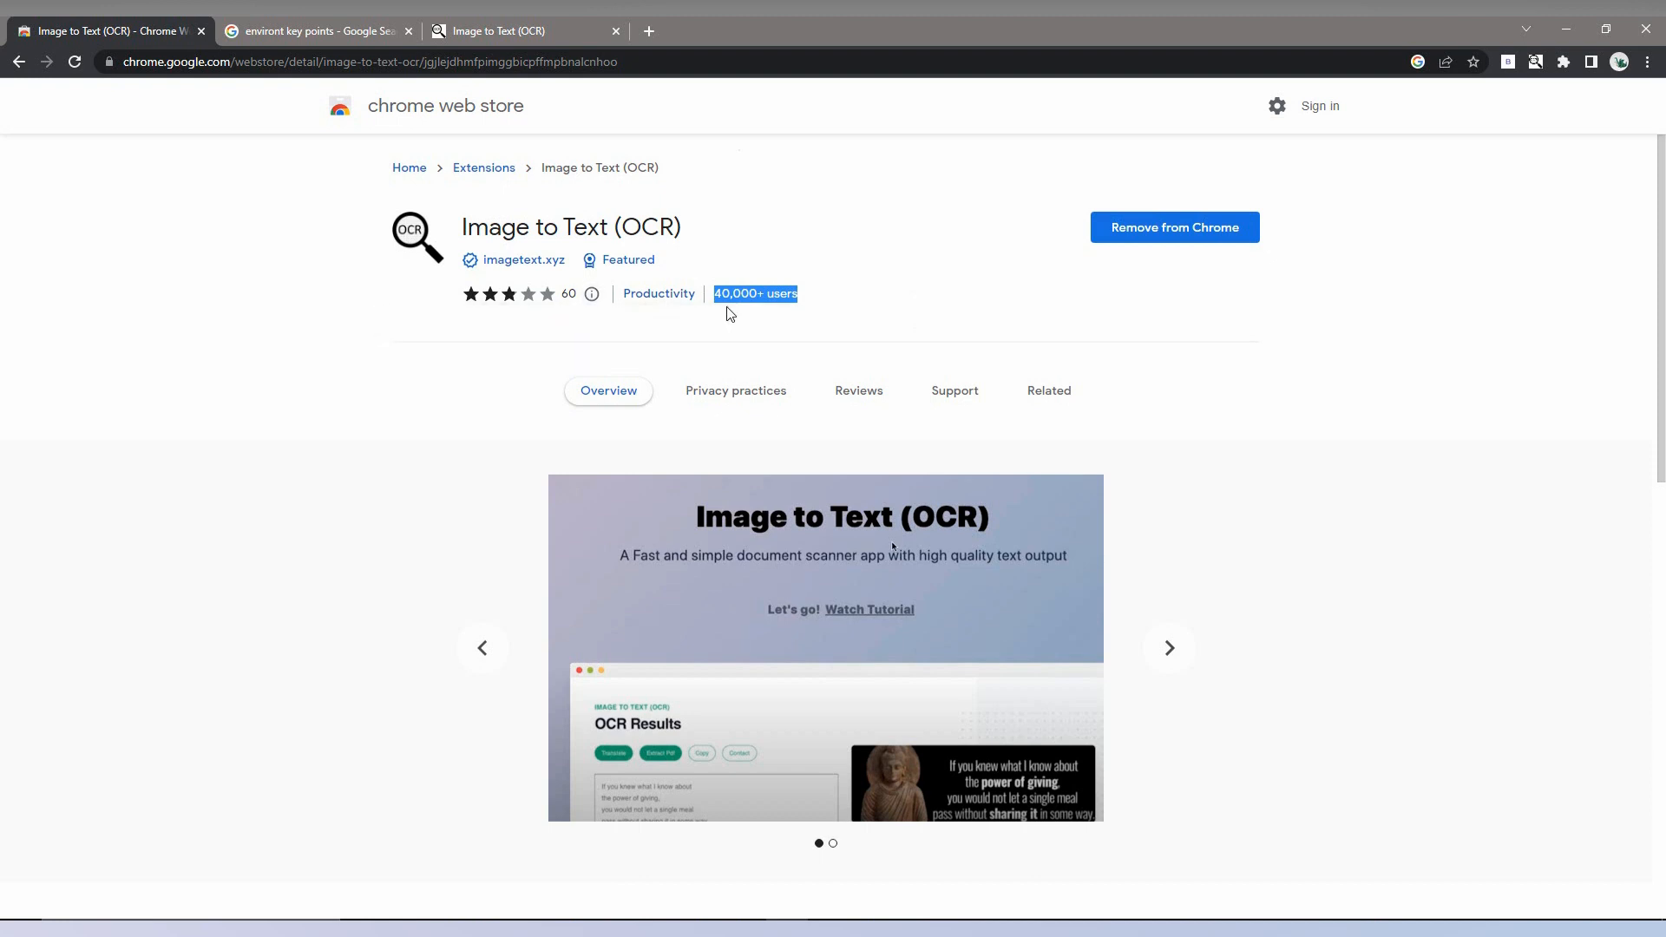
{"action": "left_click", "coordinate": [315, 30]}
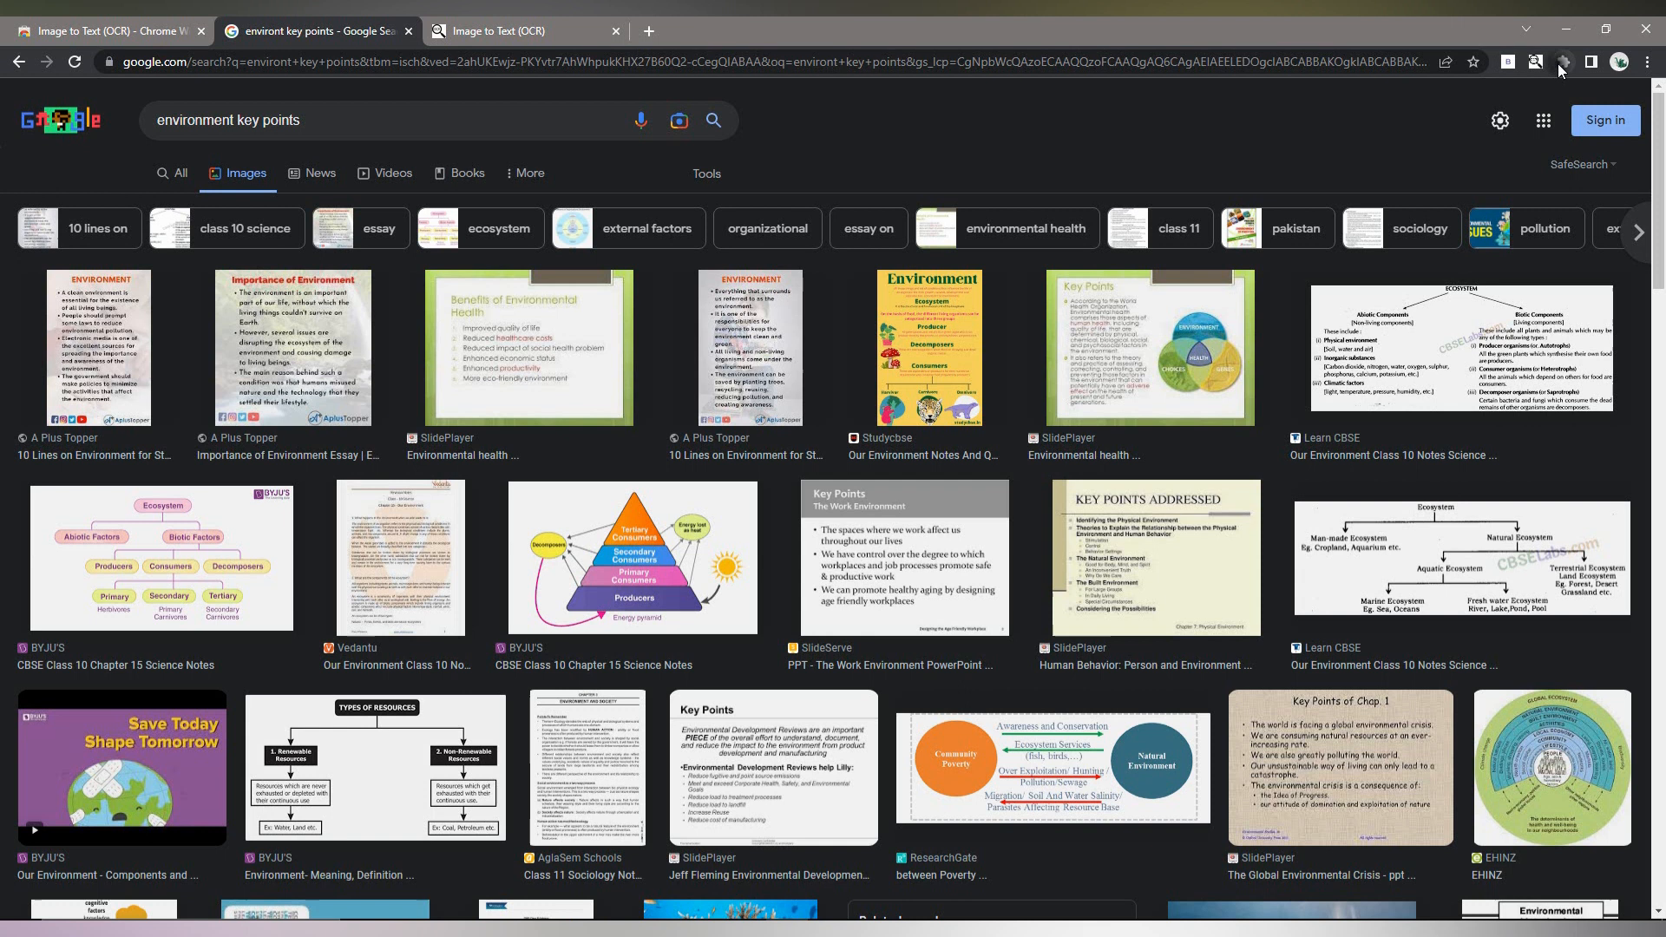
Step: Pin Image to Text (OCR) to the toolbar and bring the SlideServe Key Points slide into view
{"action": "left_click", "coordinate": [1561, 61]}
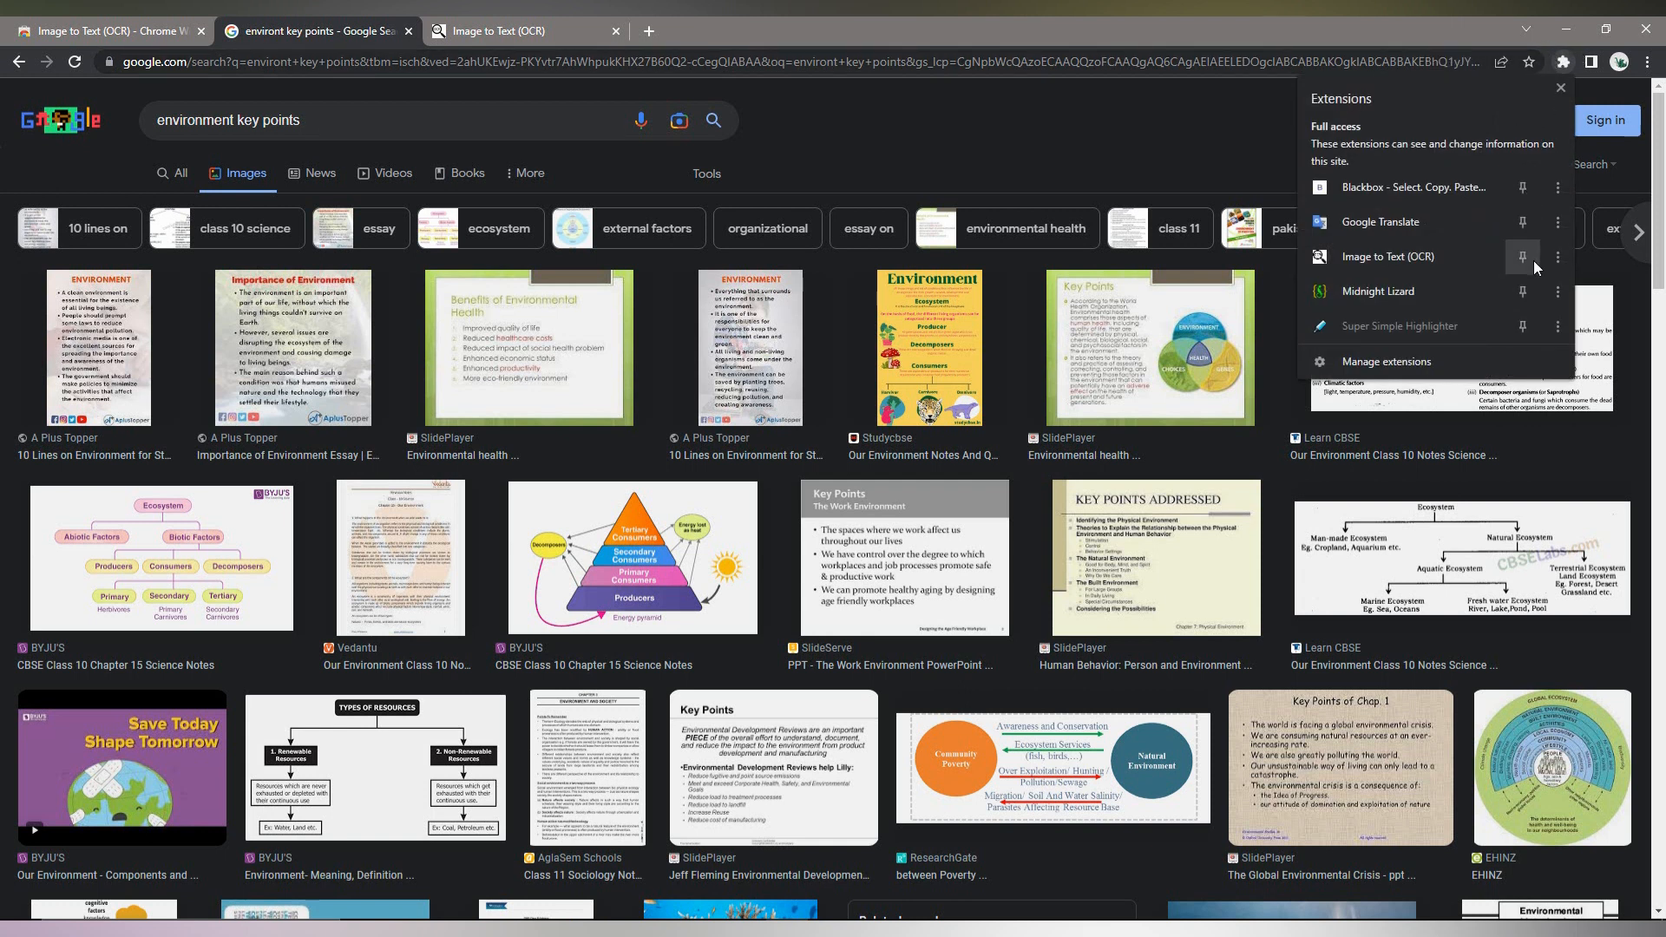
{"action": "left_click", "coordinate": [1559, 87]}
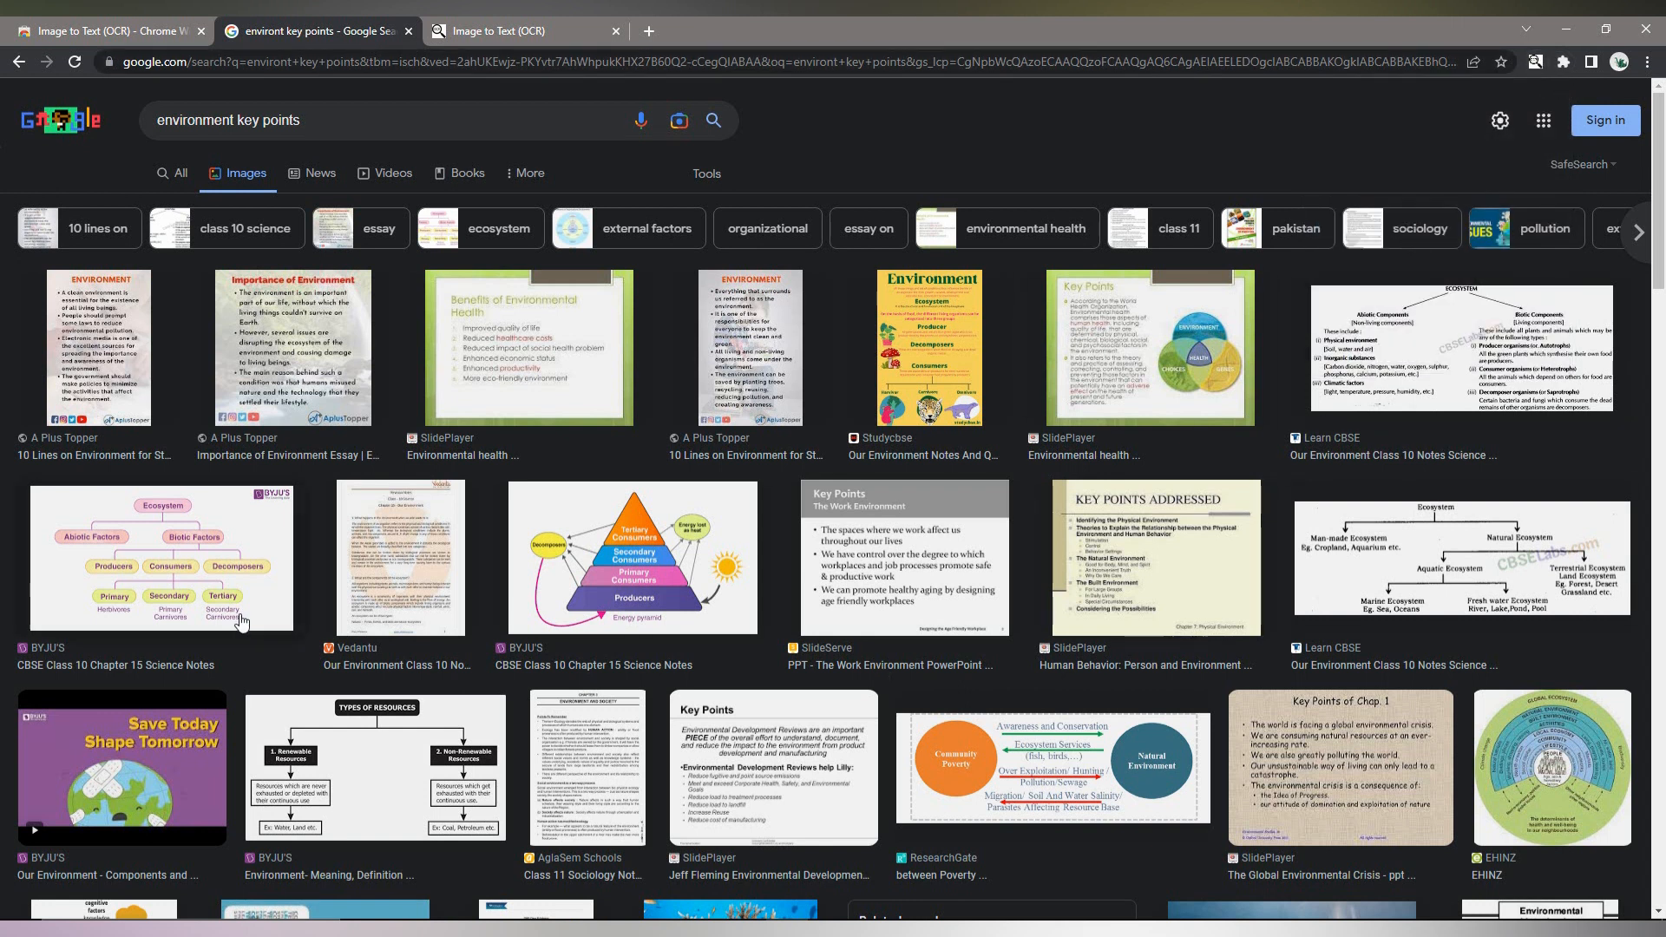
{"action": "scroll", "scroll_direction": "down", "scroll_amount": 3}
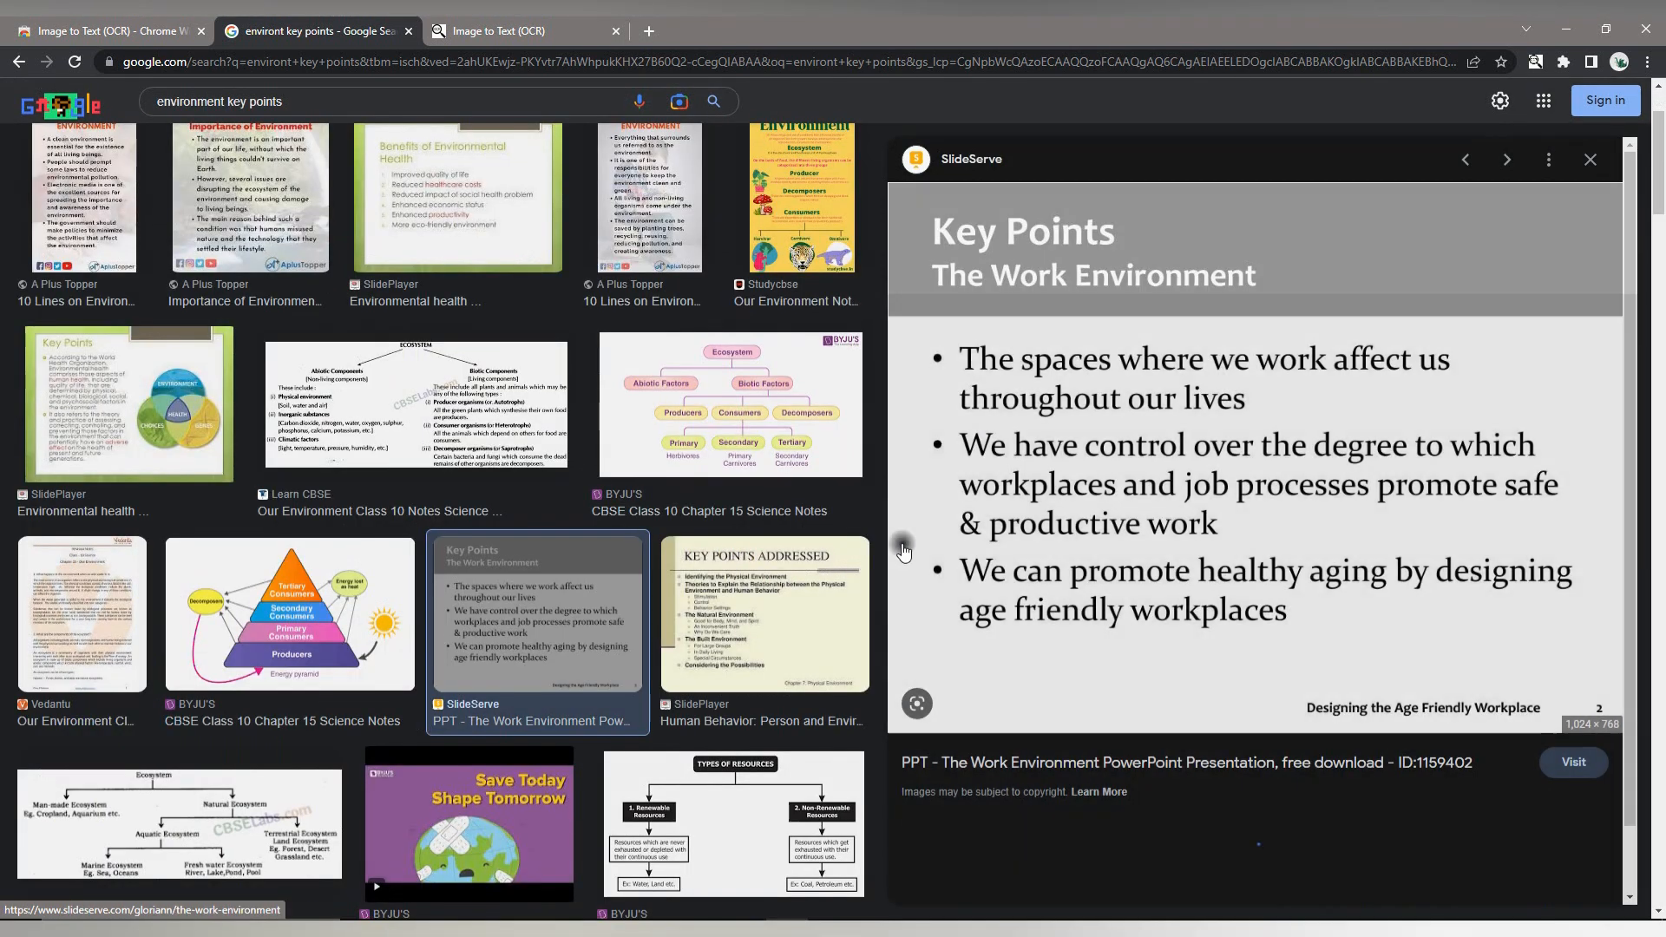
Step: Capture the slide's three bullet points with Image to Text (OCR) so their text fills OCR Results
{"action": "scroll", "scroll_direction": "down", "scroll_amount": 3}
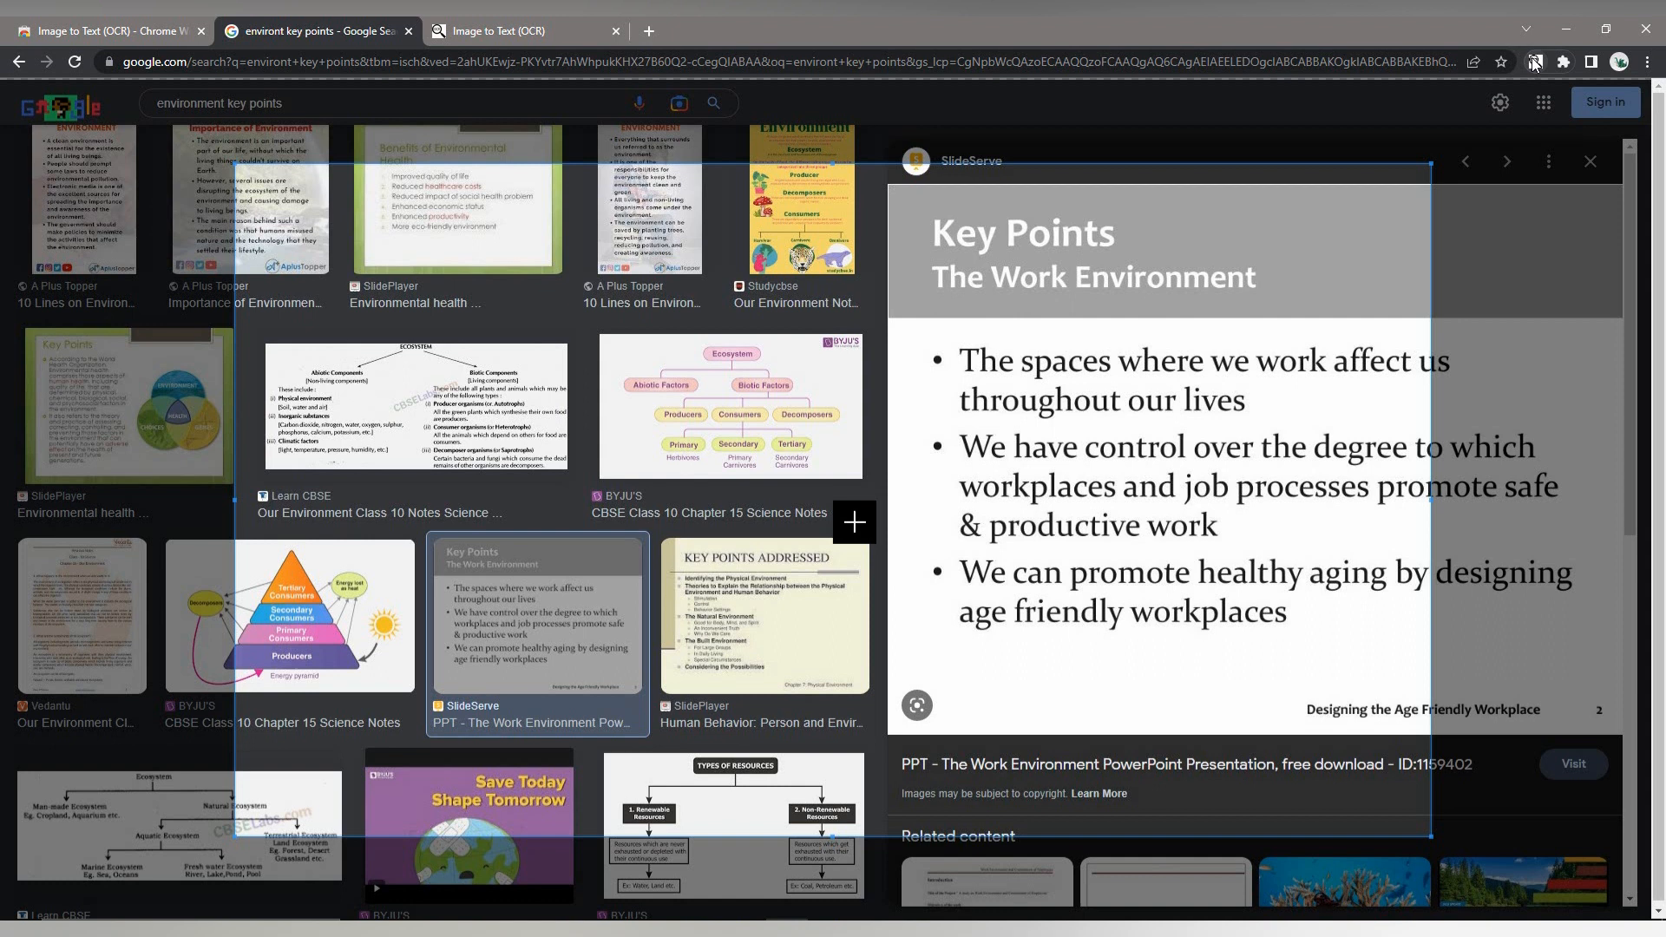
{"action": "mouse_move", "coordinate": [236, 167]}
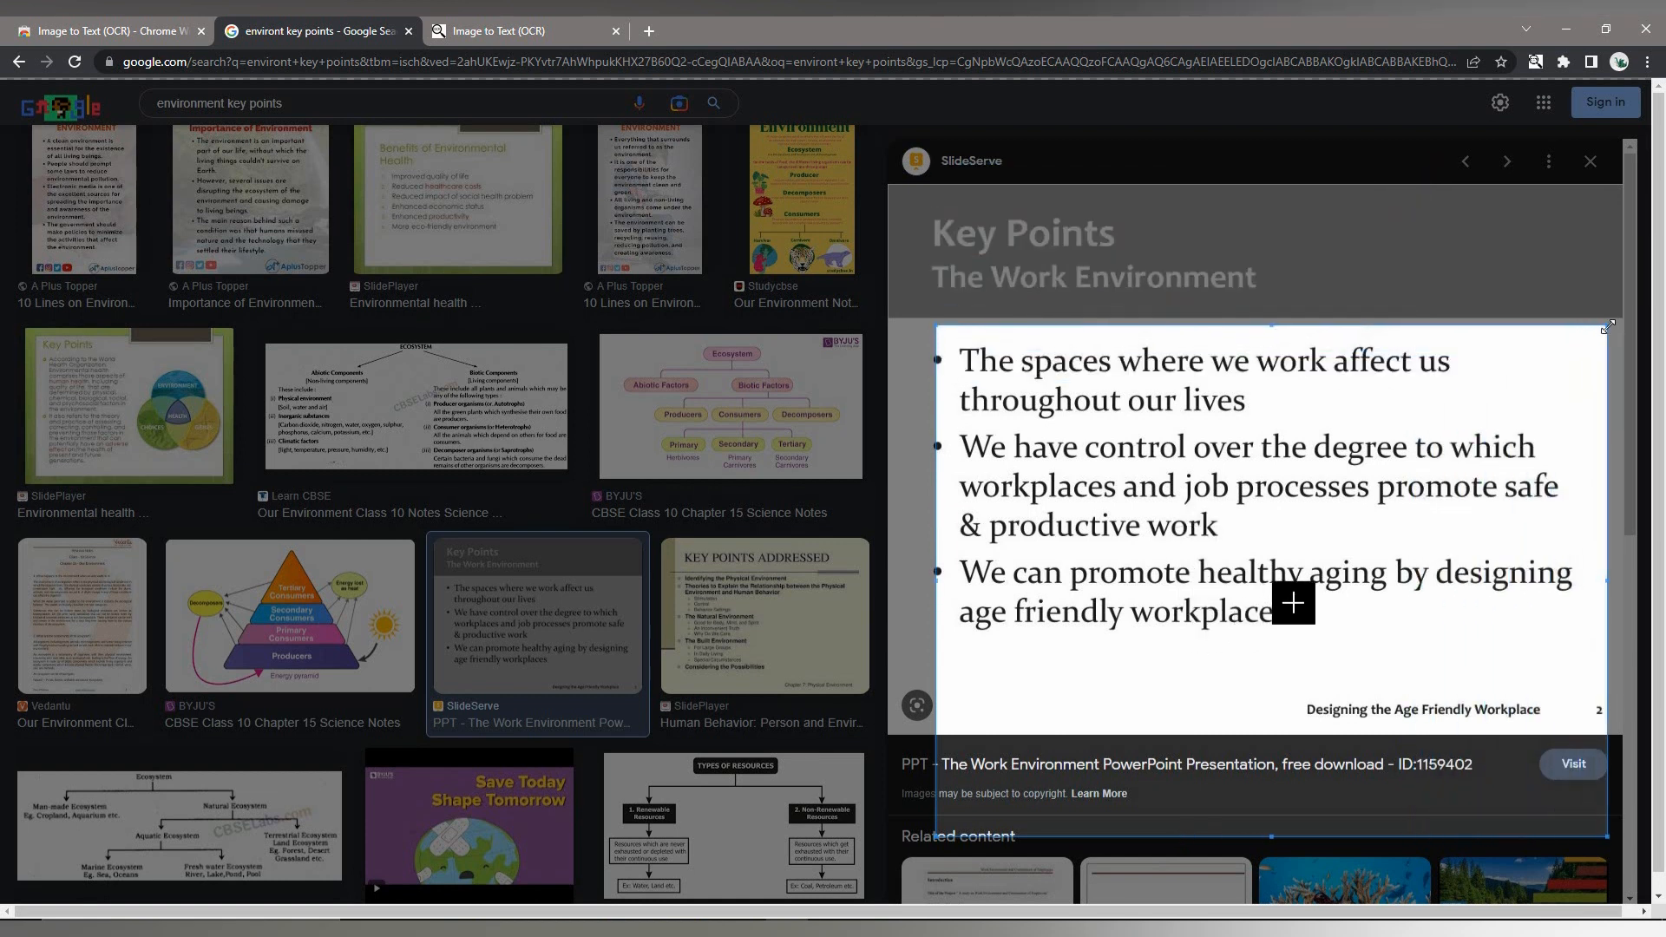
{"action": "mouse_move", "coordinate": [1266, 840]}
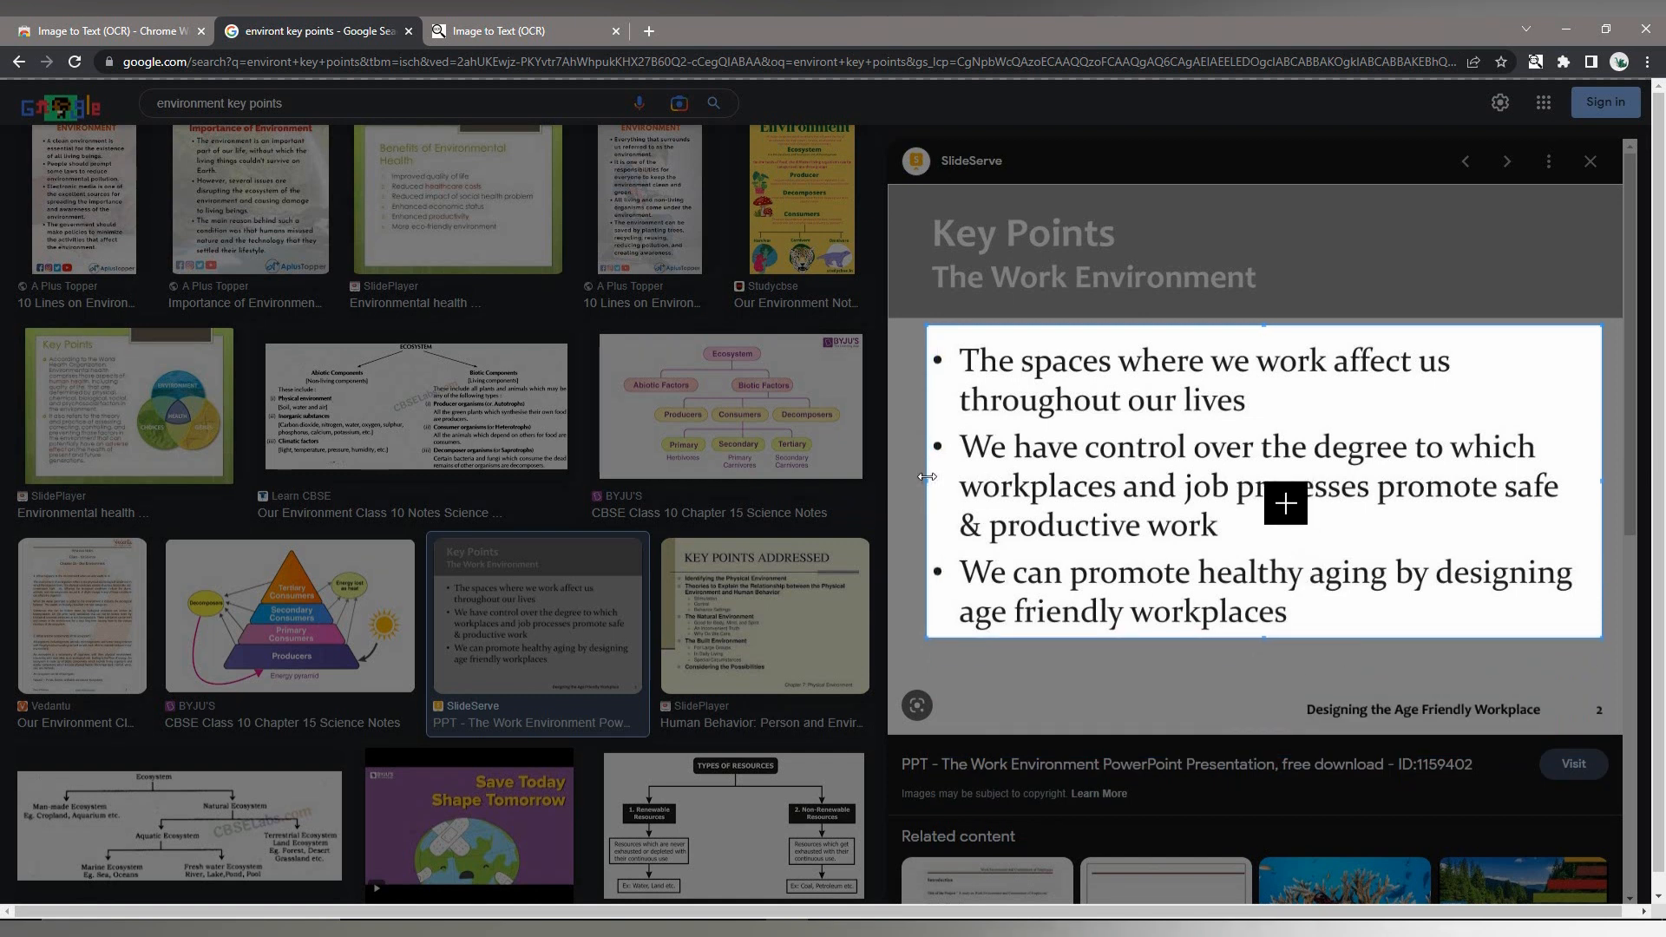
{"action": "left_click", "coordinate": [514, 30]}
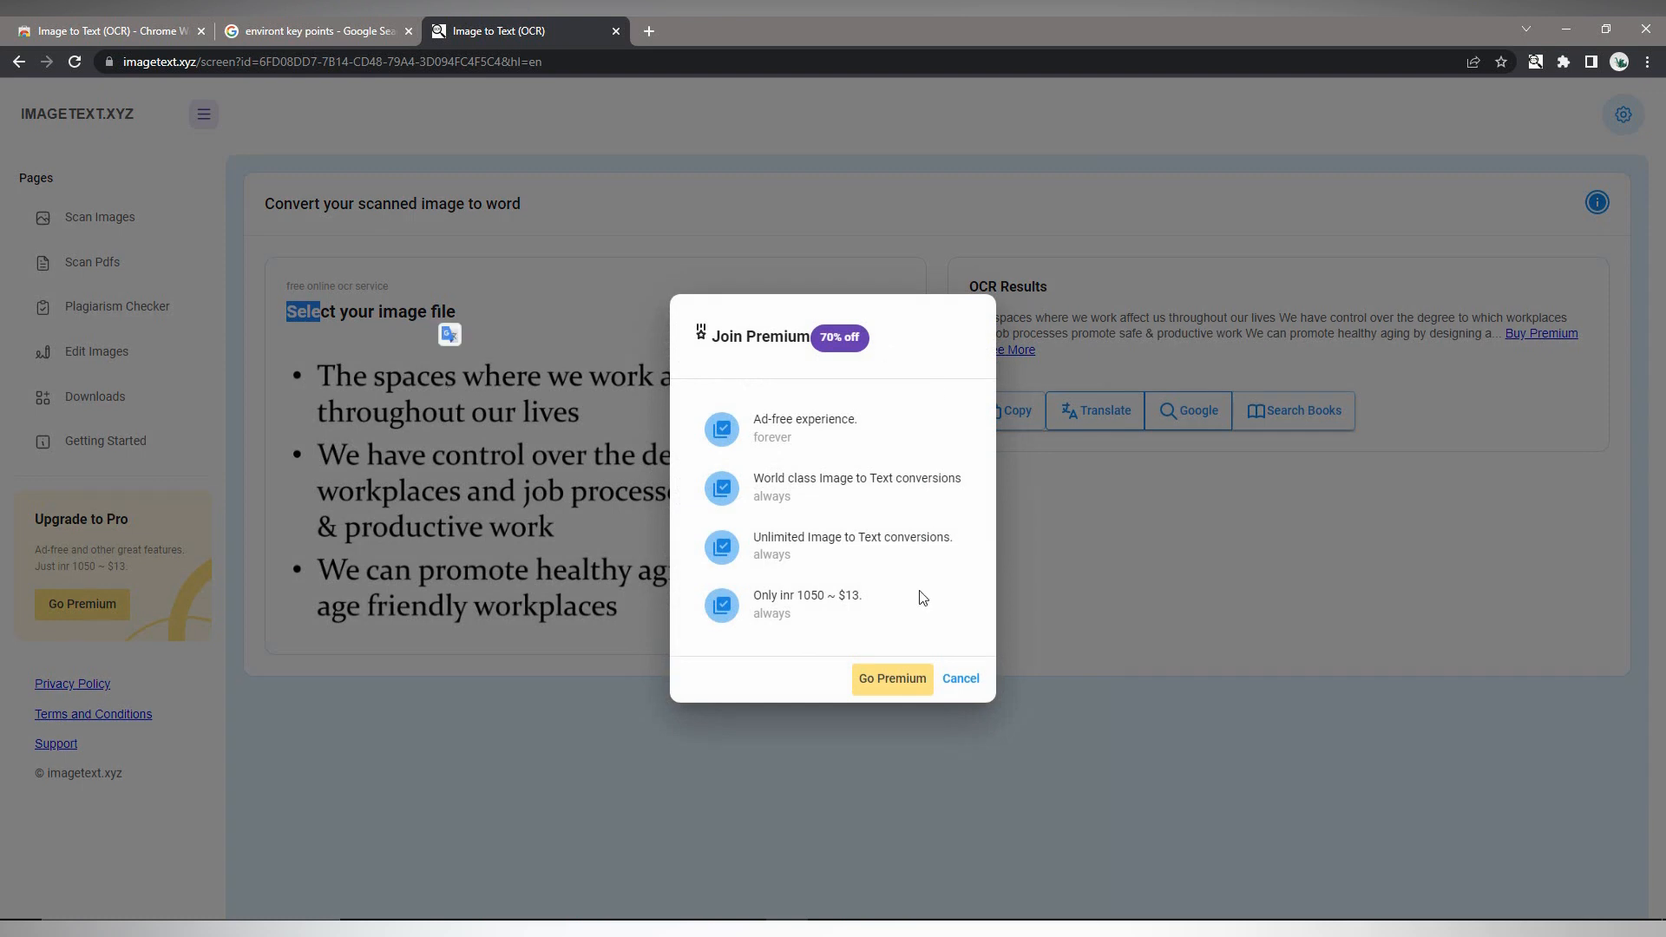
Step: Dismiss the Join Premium offer, copy the OCR Results text and paste it into Notepad
{"action": "left_click", "coordinate": [958, 679]}
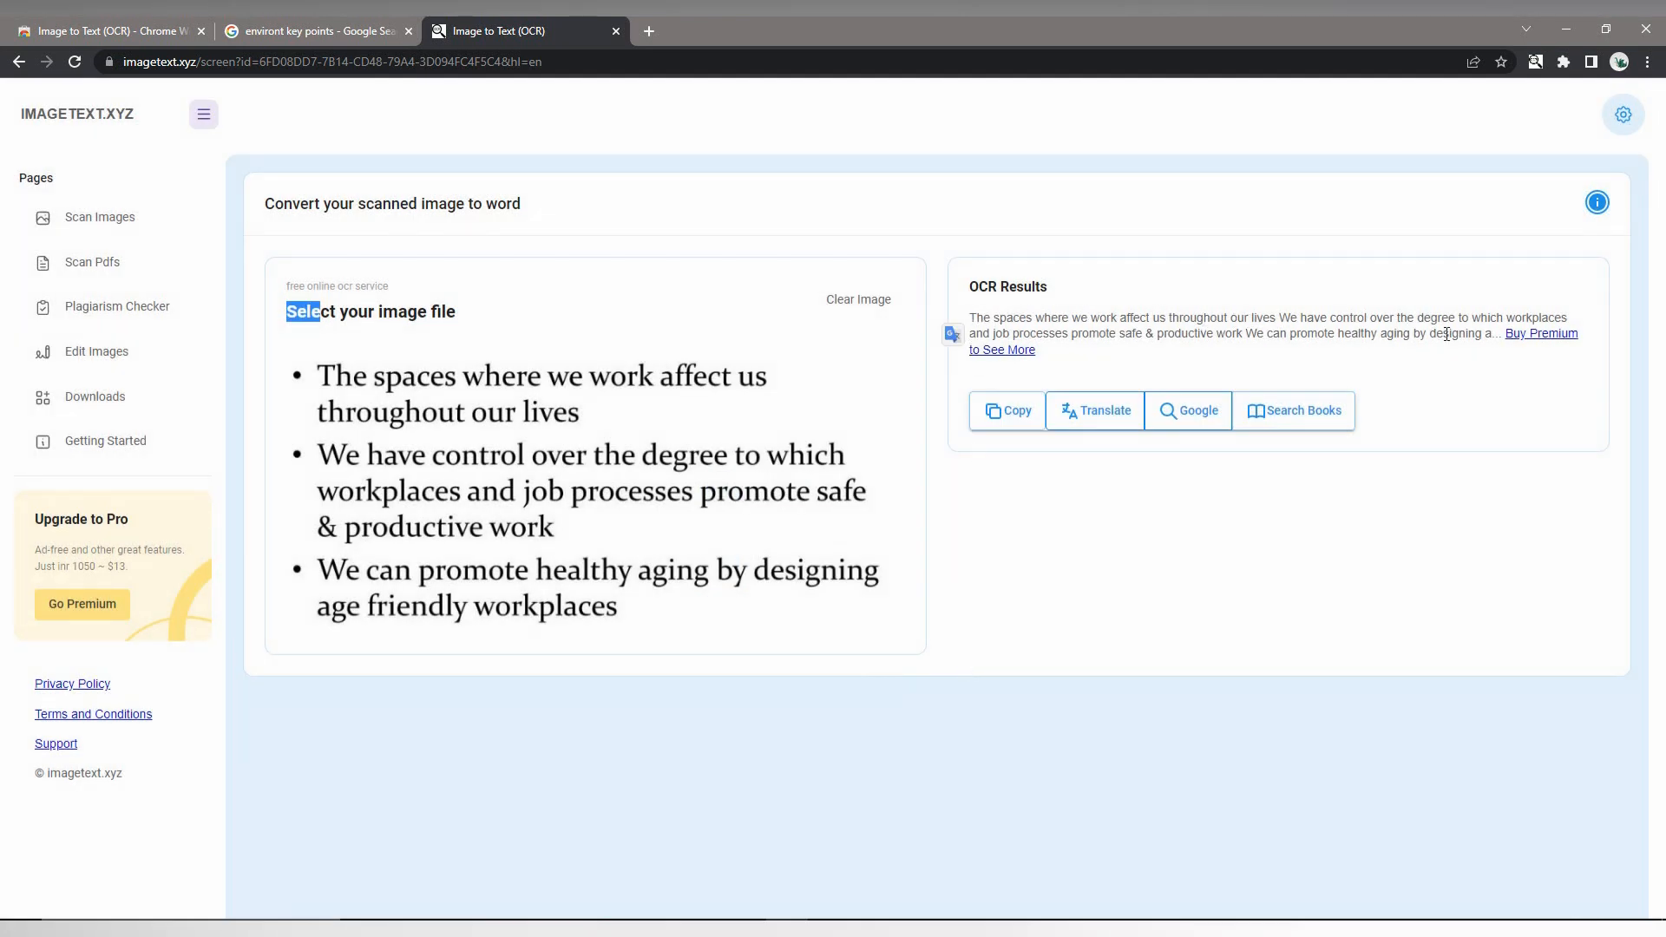
{"action": "left_click", "coordinate": [1005, 411]}
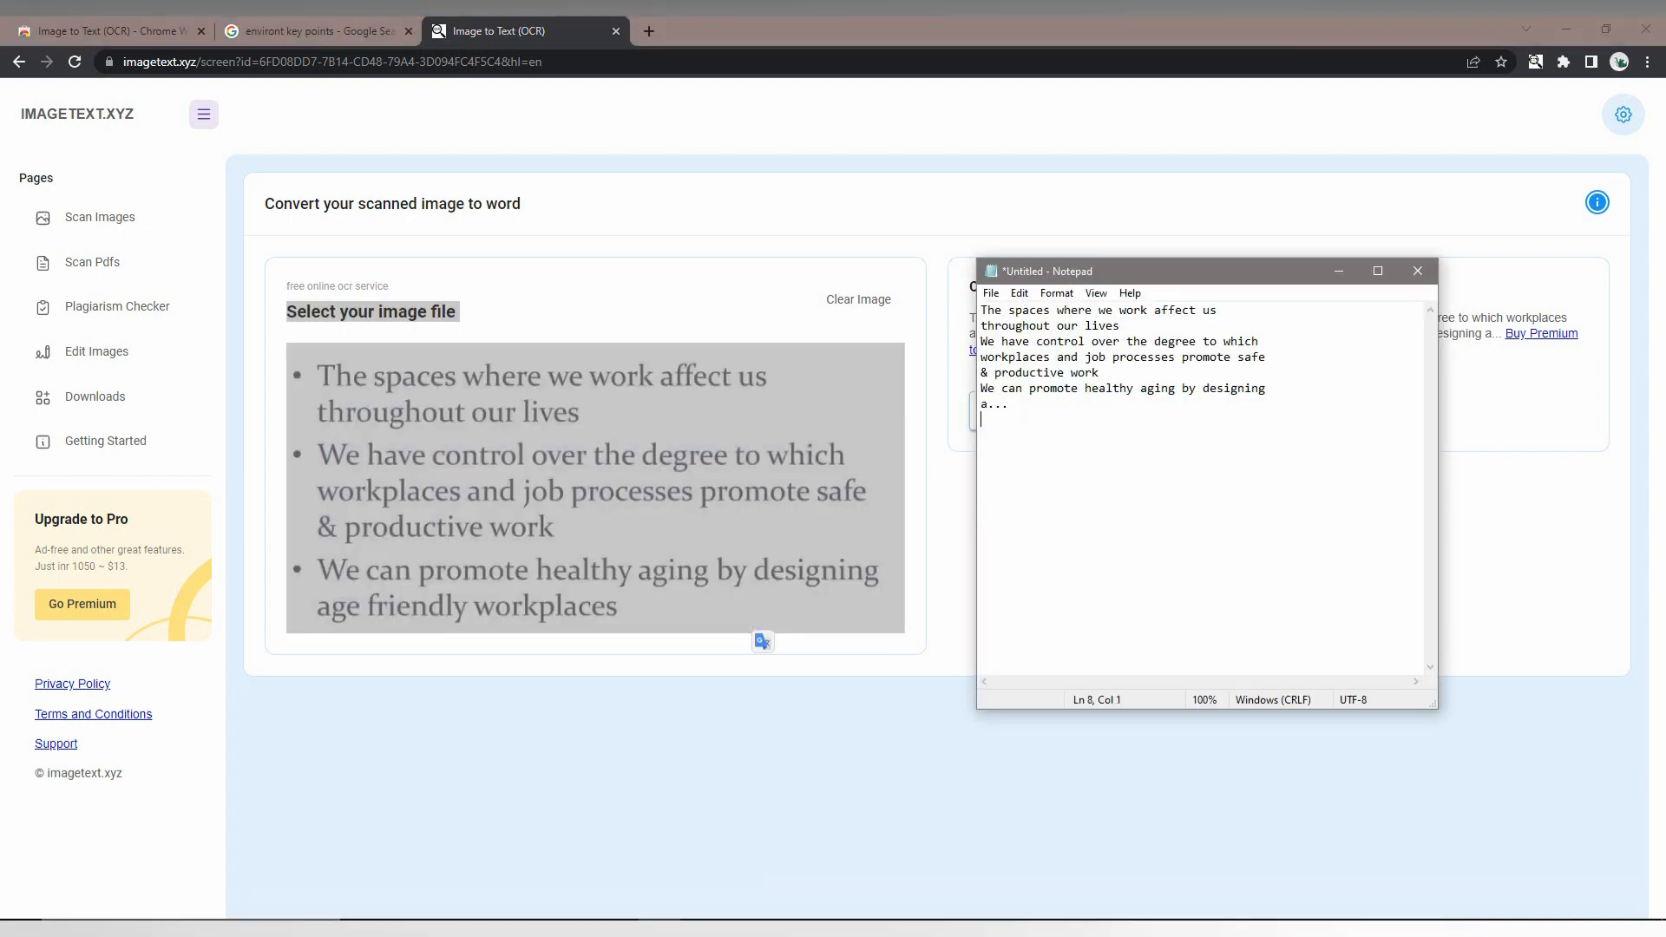
{"action": "type", "text": "Select your image file"}
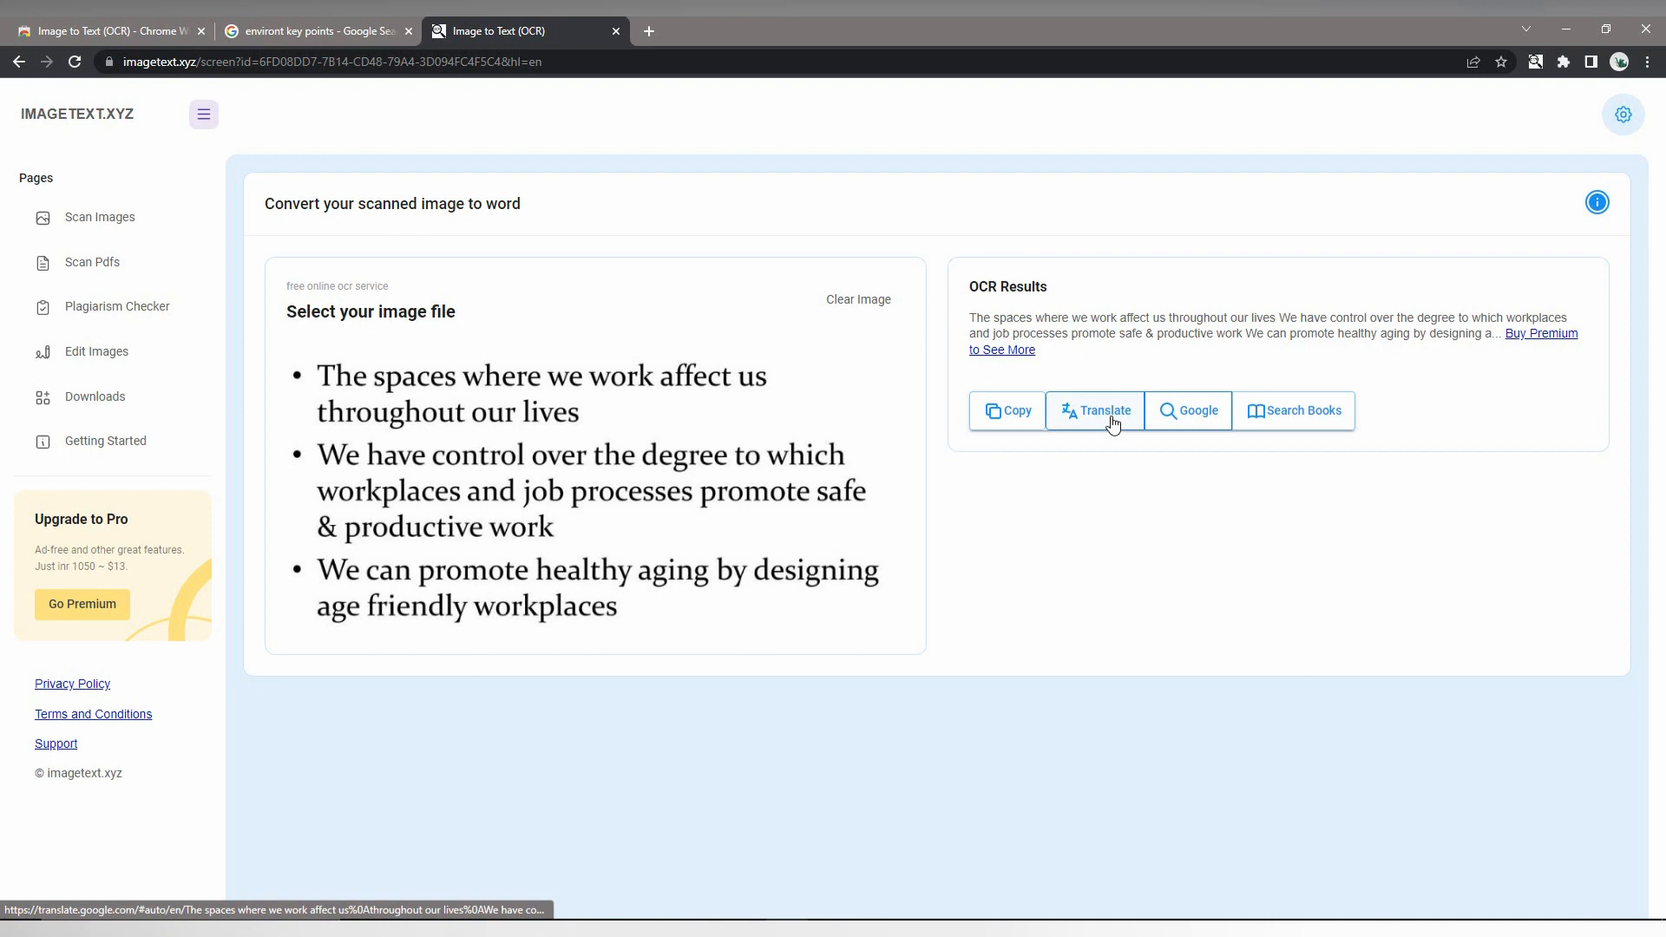
Step: Preview the energy pyramid image and capture its level names (Tertiary, Secondary, Primary Consumers, Producers)
{"action": "left_click", "coordinate": [314, 29]}
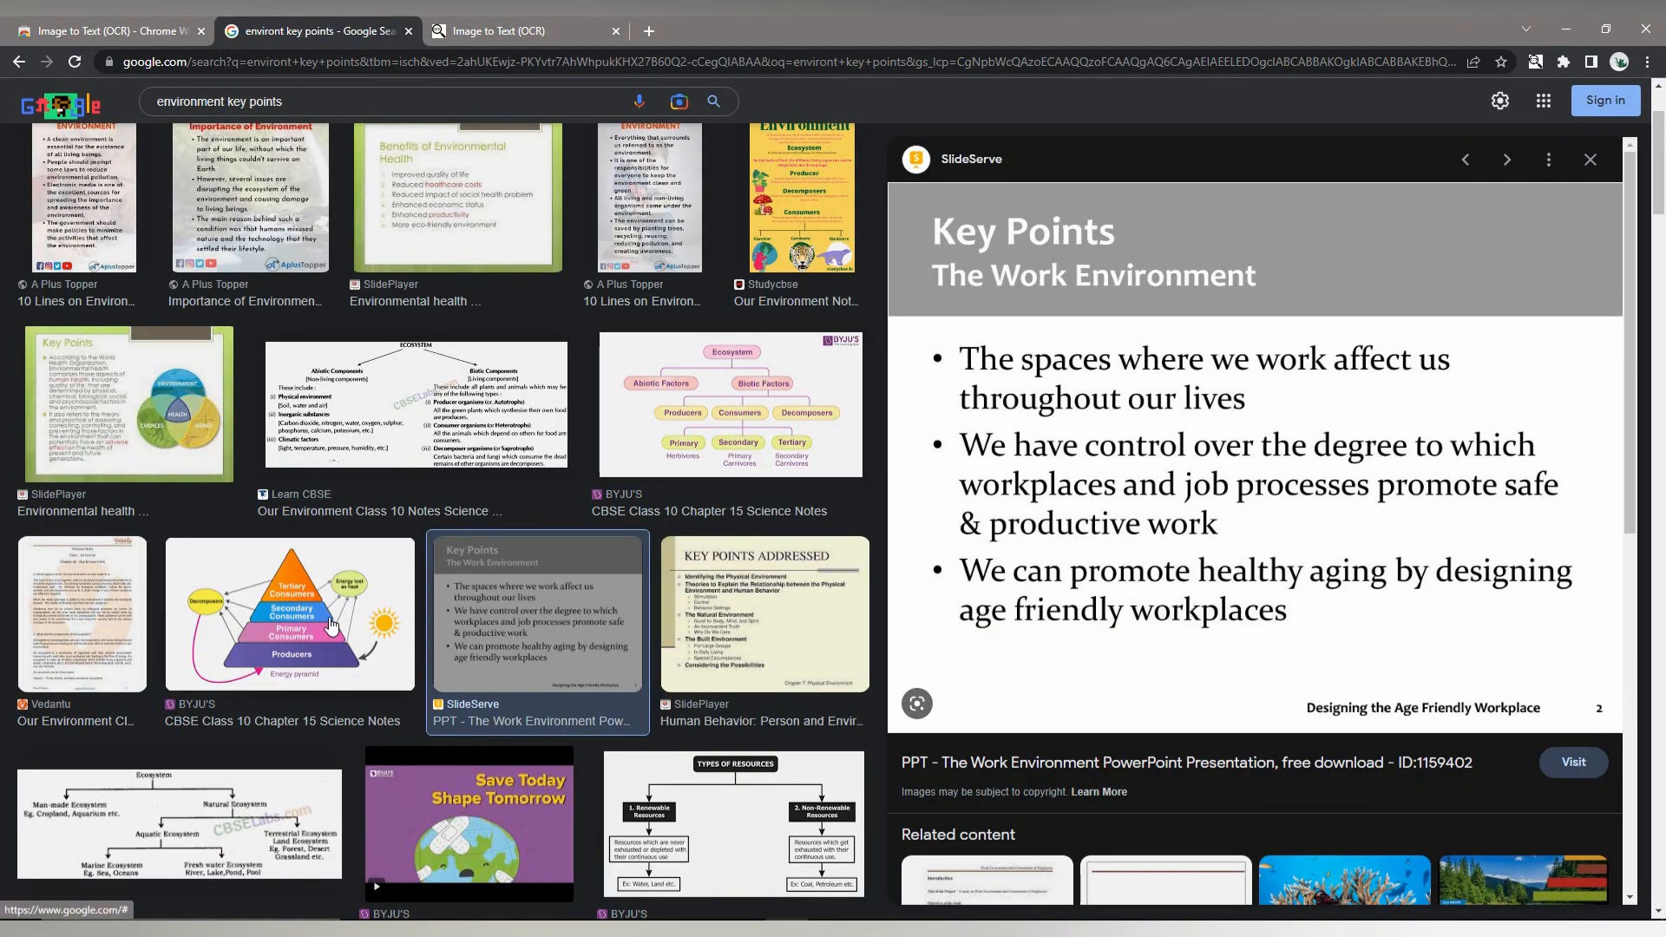
{"action": "left_click", "coordinate": [288, 614]}
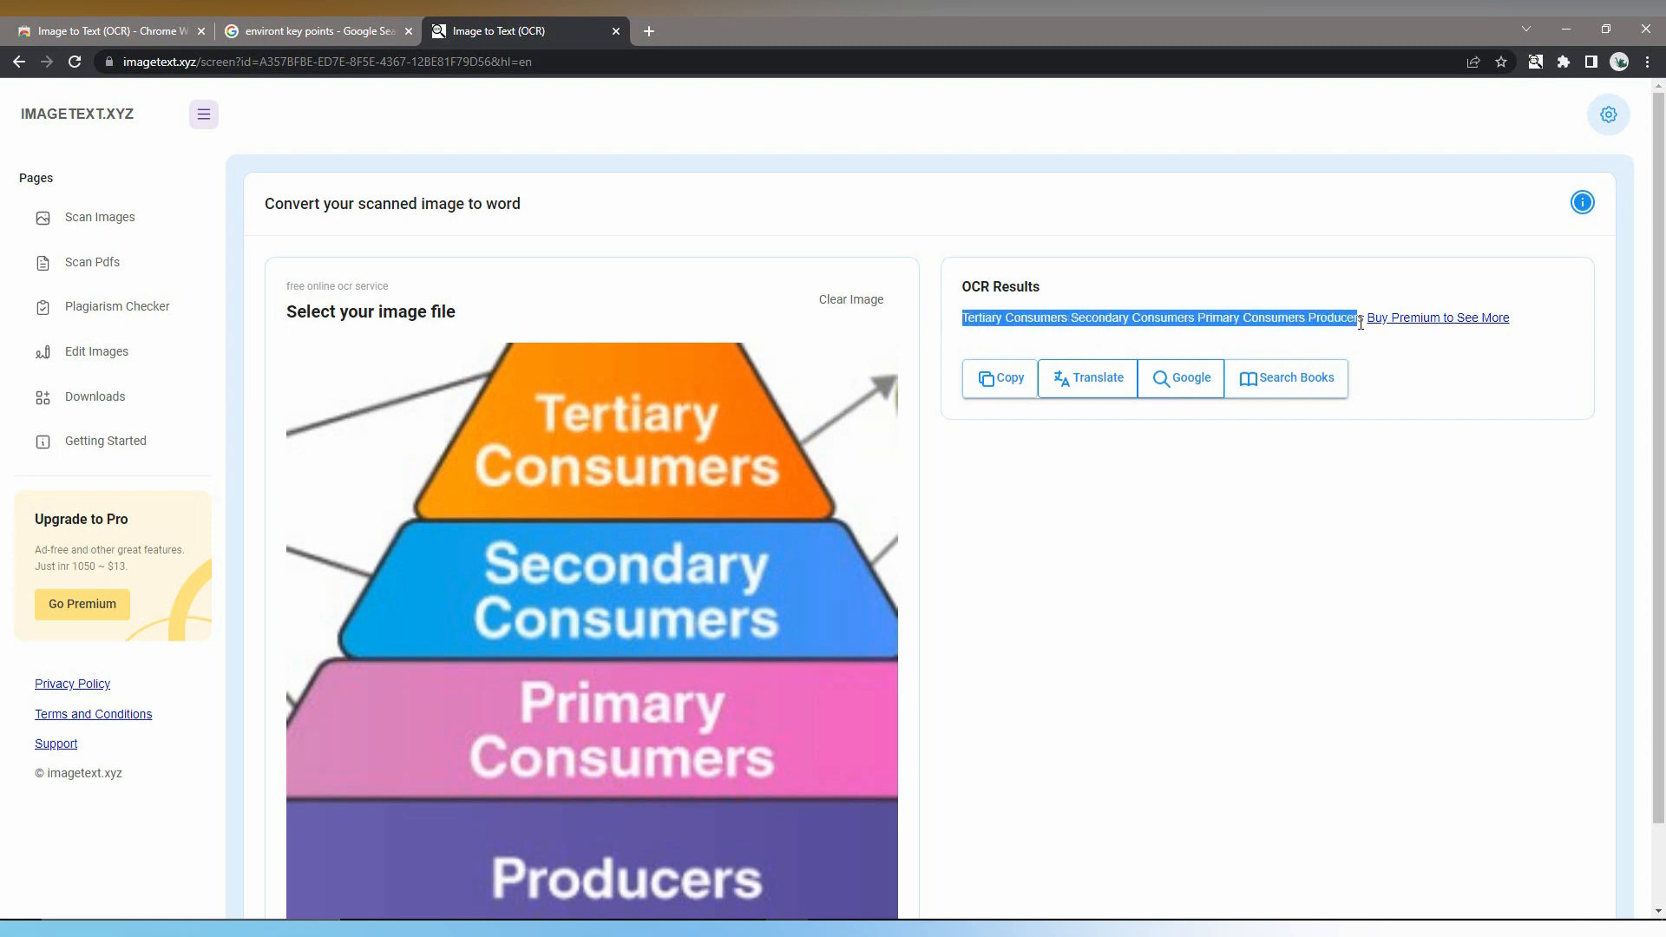
Step: Return to the Image to Text (OCR) page in the Chrome Web Store
{"action": "left_click", "coordinate": [316, 30]}
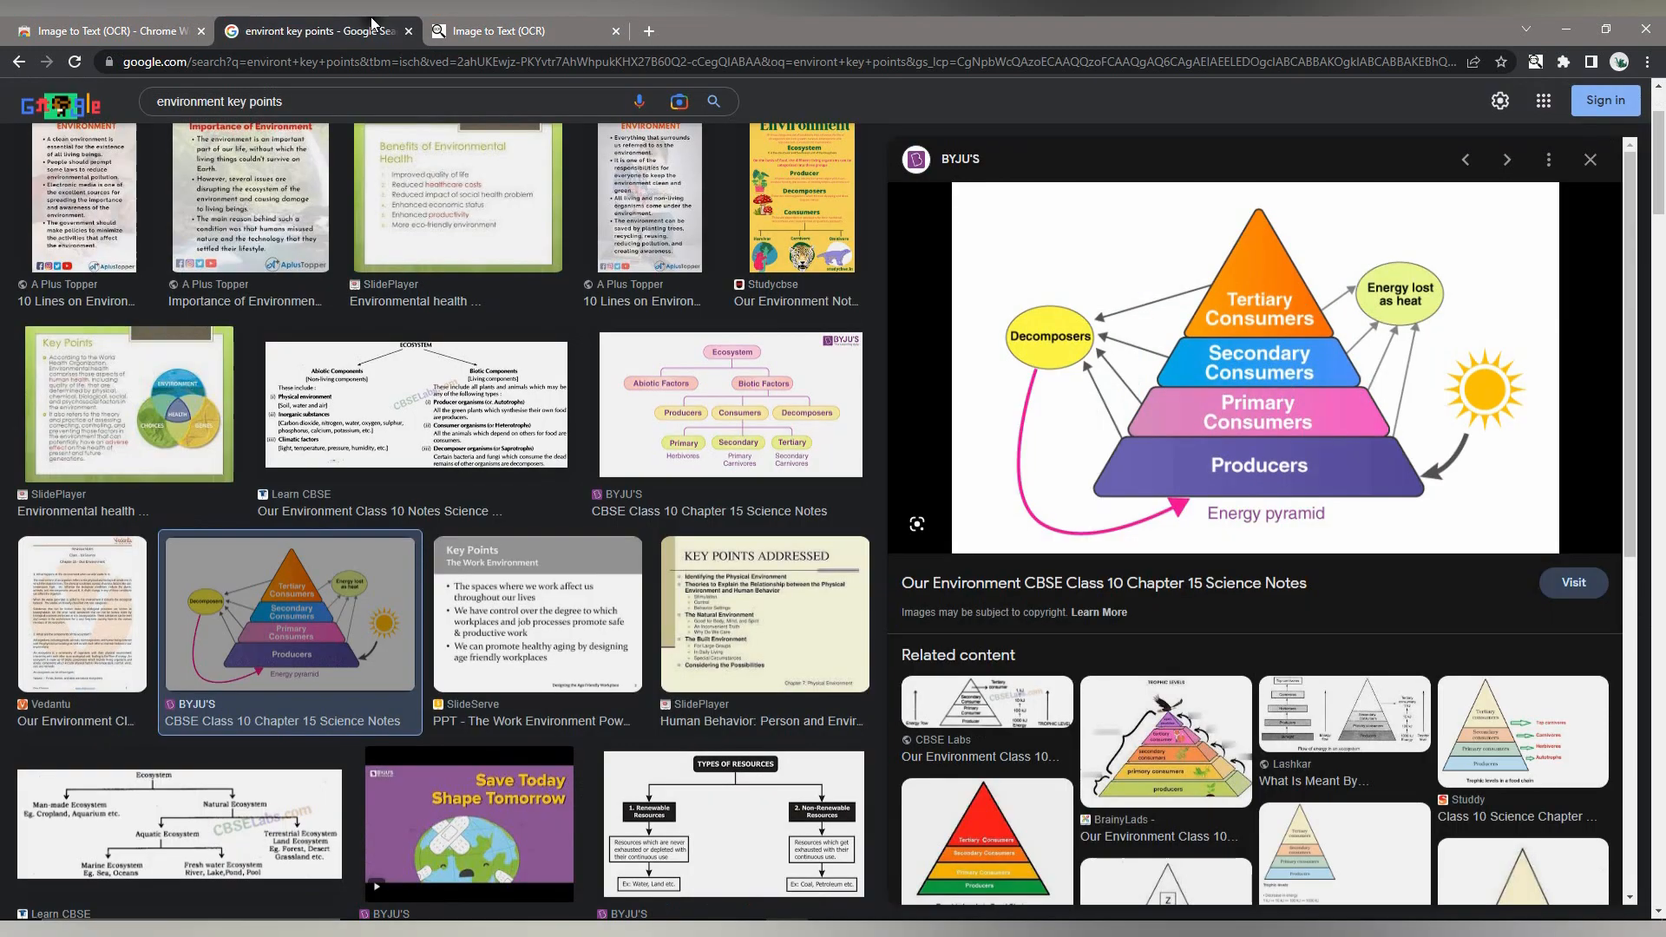
{"action": "left_click", "coordinate": [106, 30]}
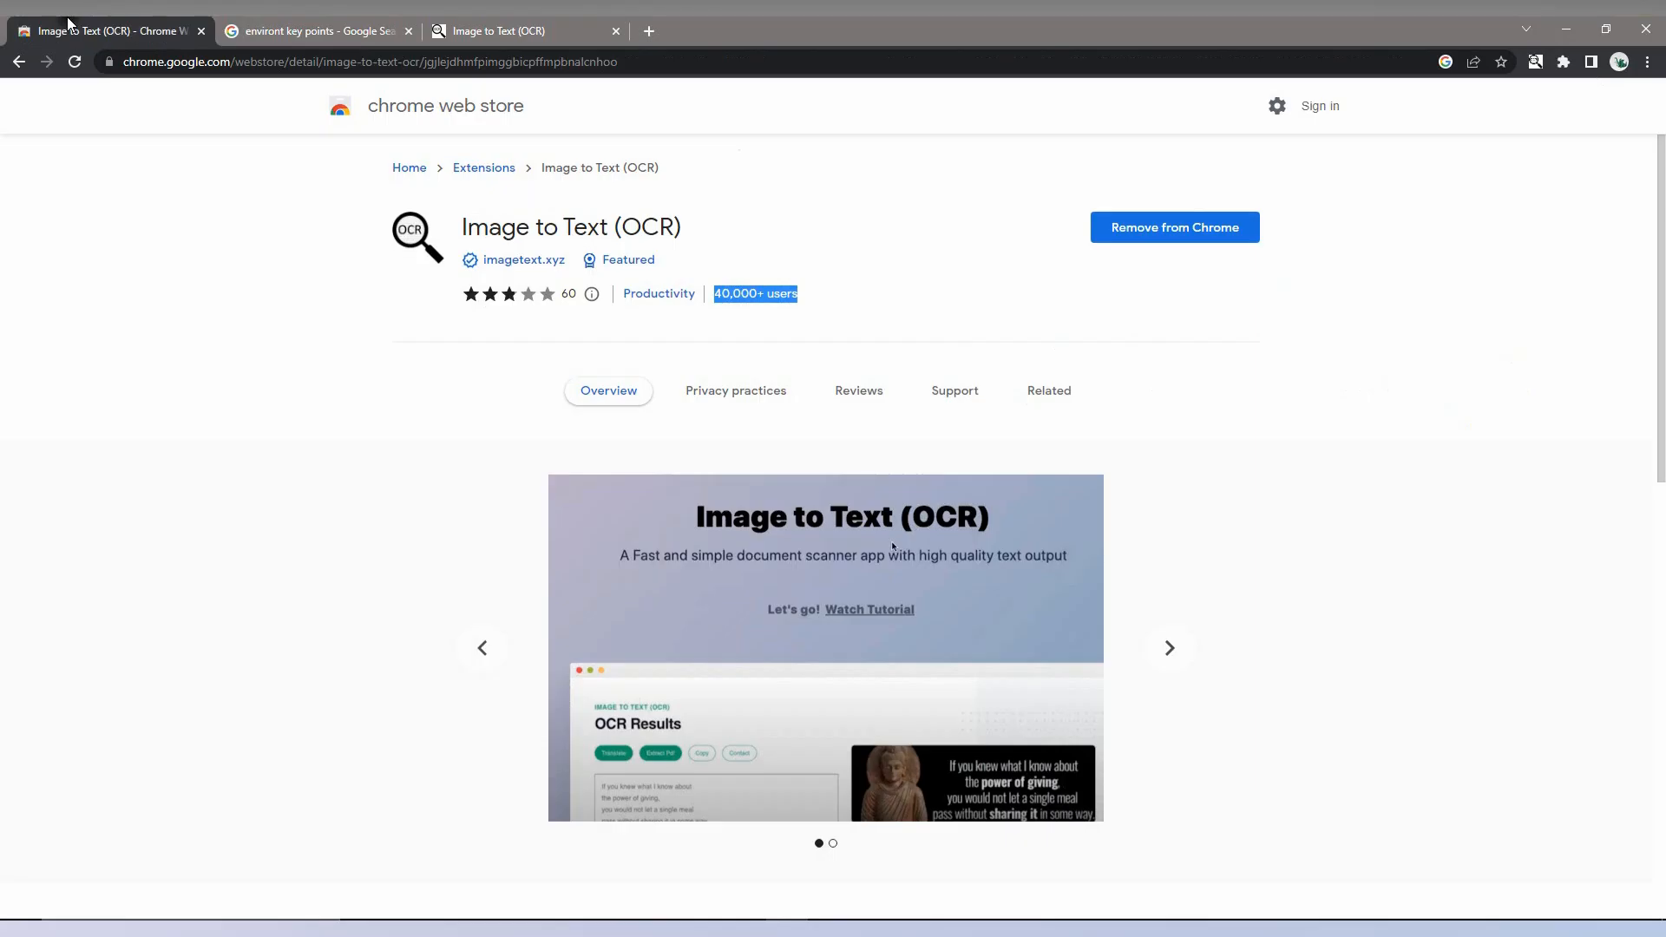